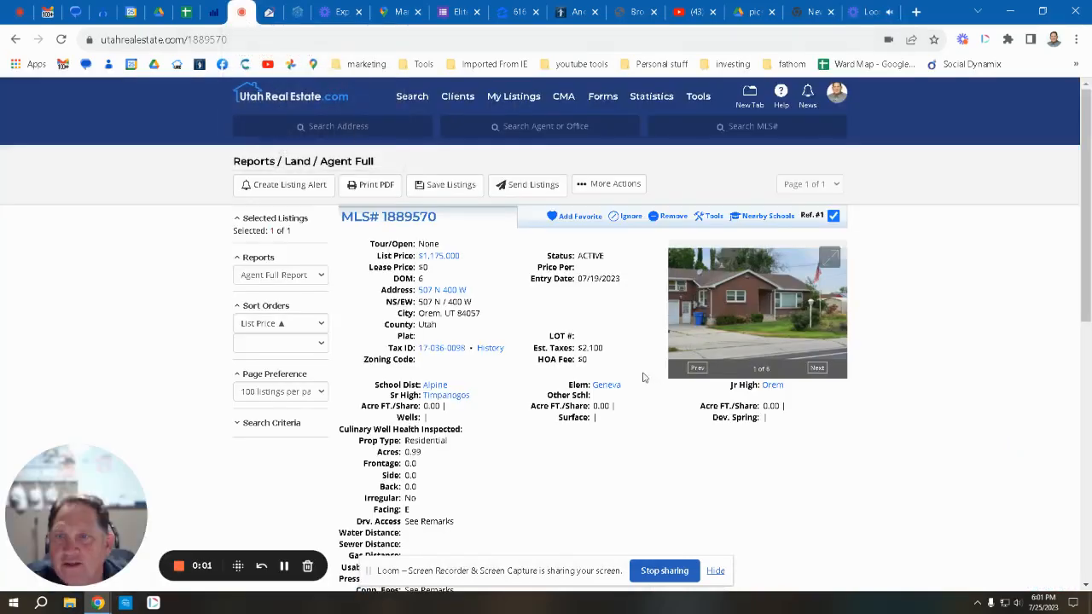
mouse_move(509, 317)
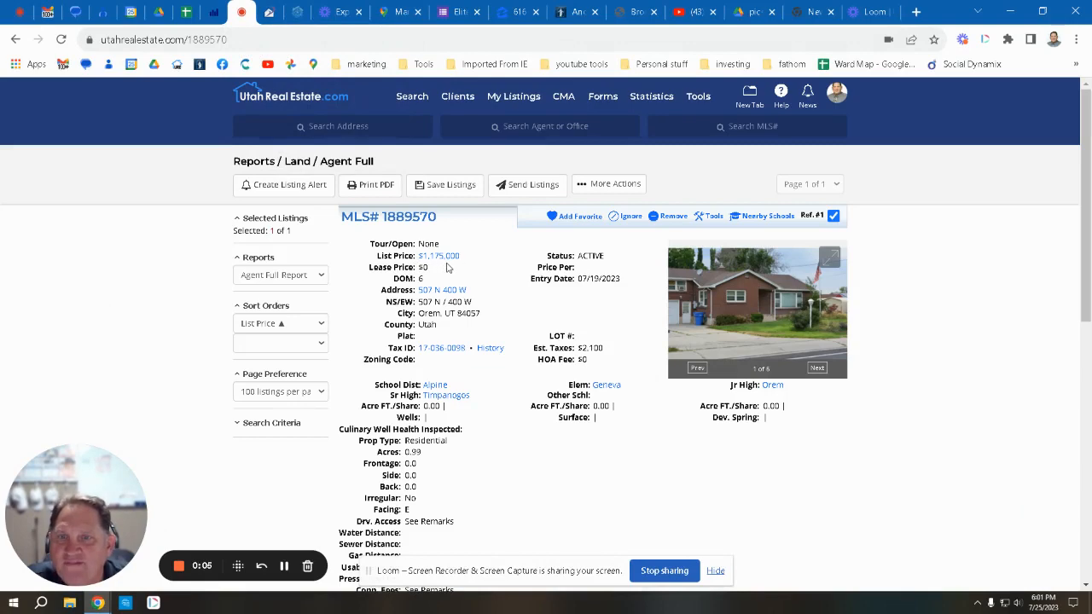
mouse_move(503, 305)
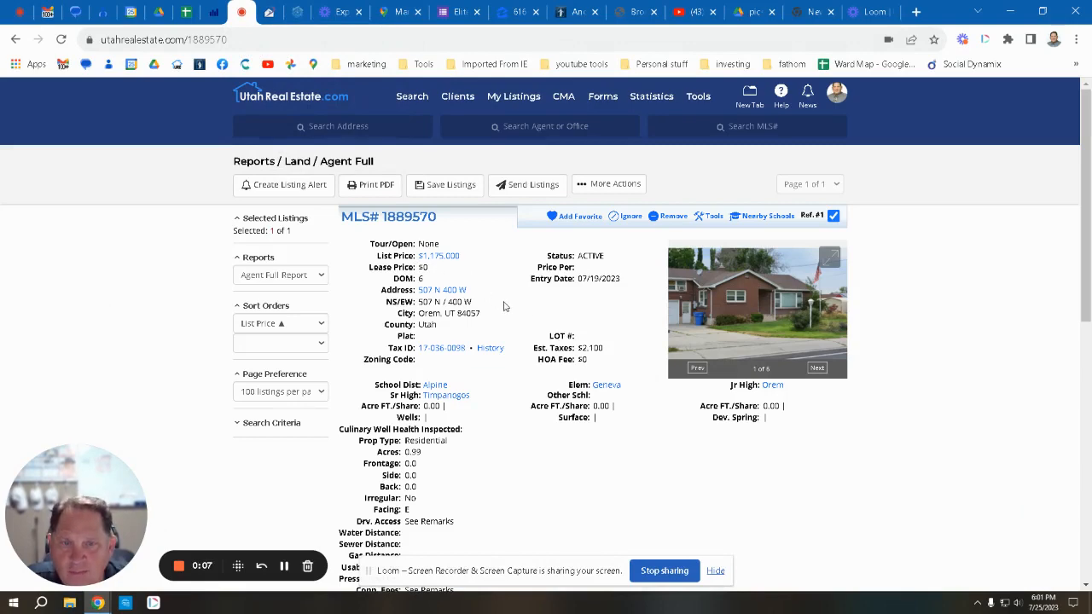
- Review the Agent Full MLS report, highlighting the lot's Acres value, down to the listing photo
scroll(down, 3)
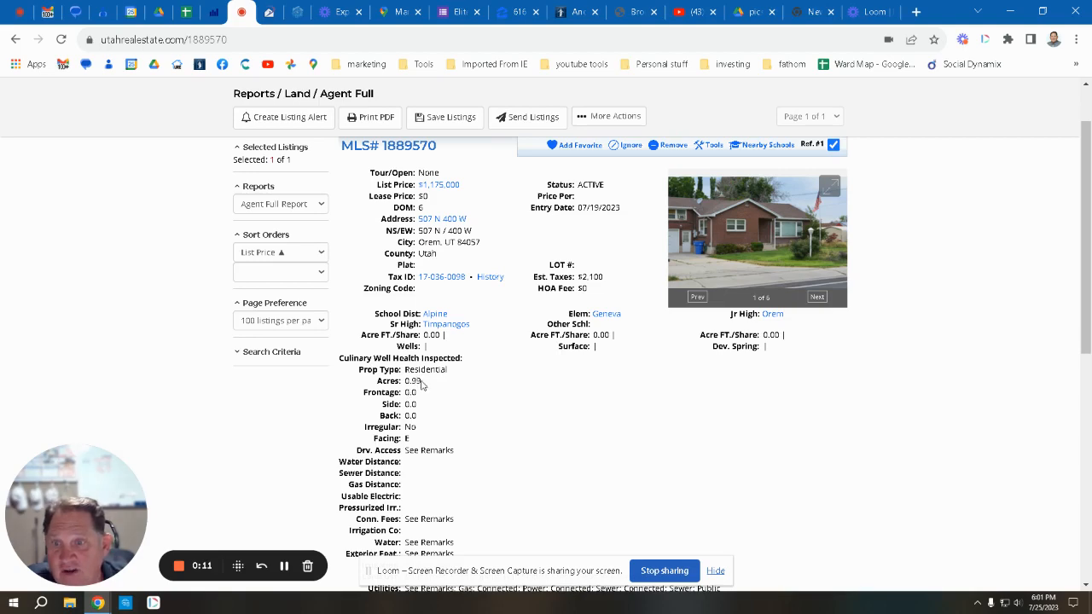
double_click(416, 381)
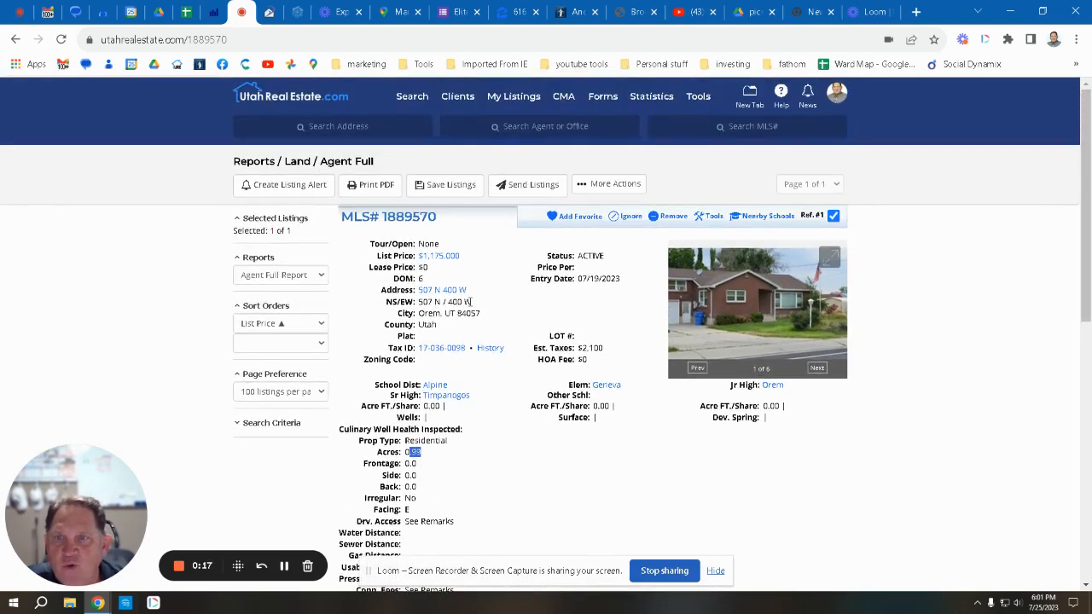
mouse_move(784, 374)
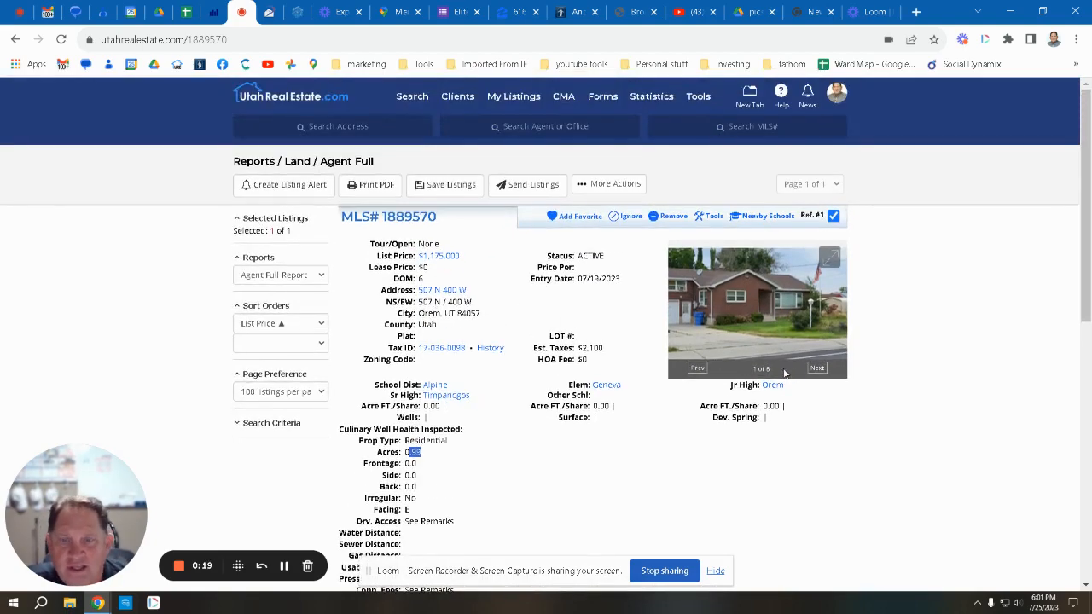
mouse_move(754, 321)
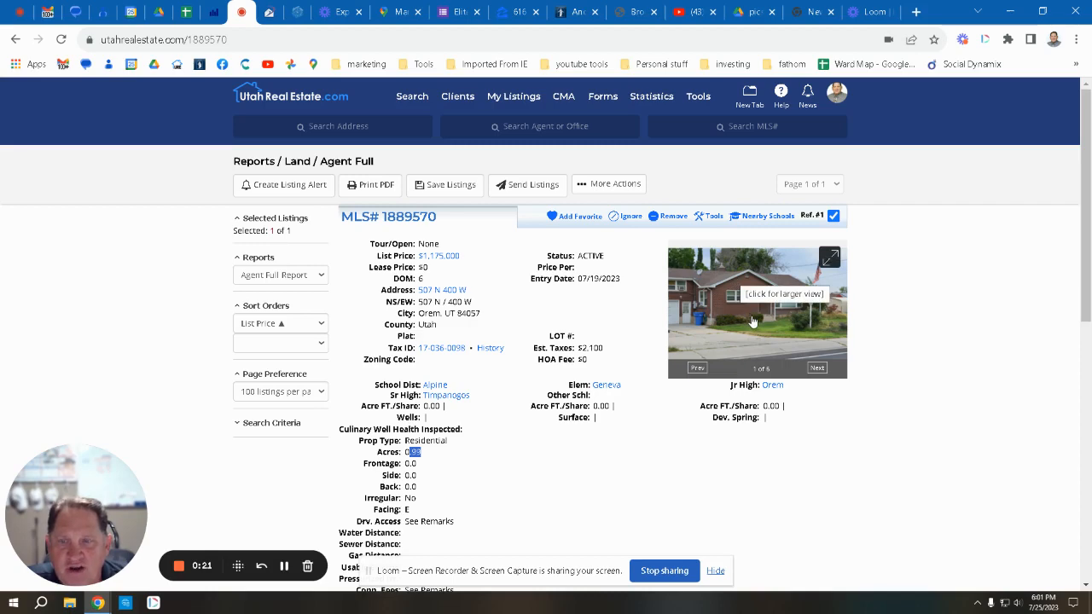
scroll(down, 3)
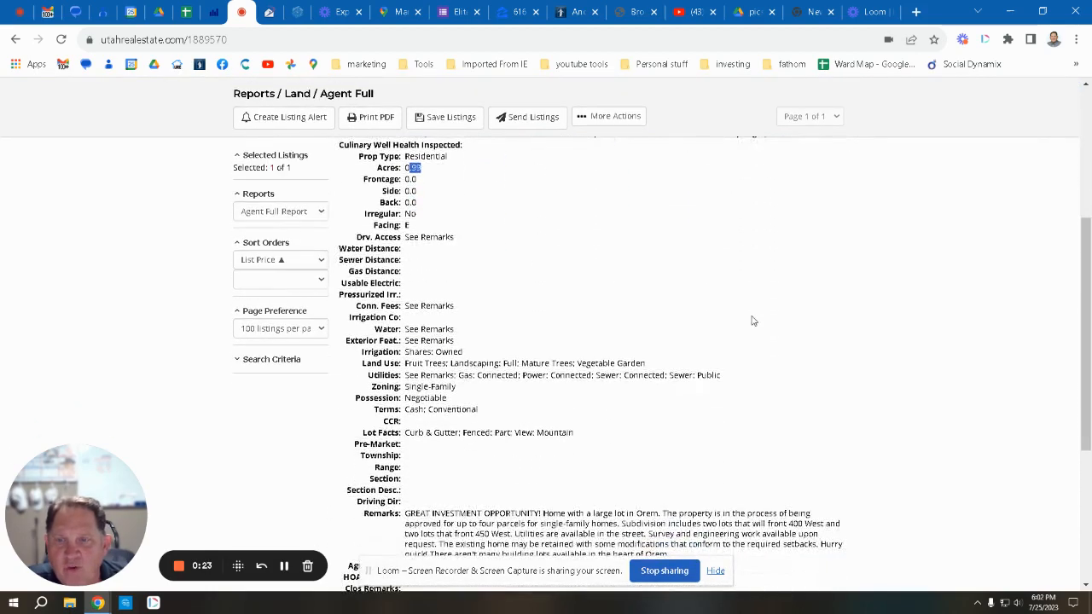
scroll(down, 3)
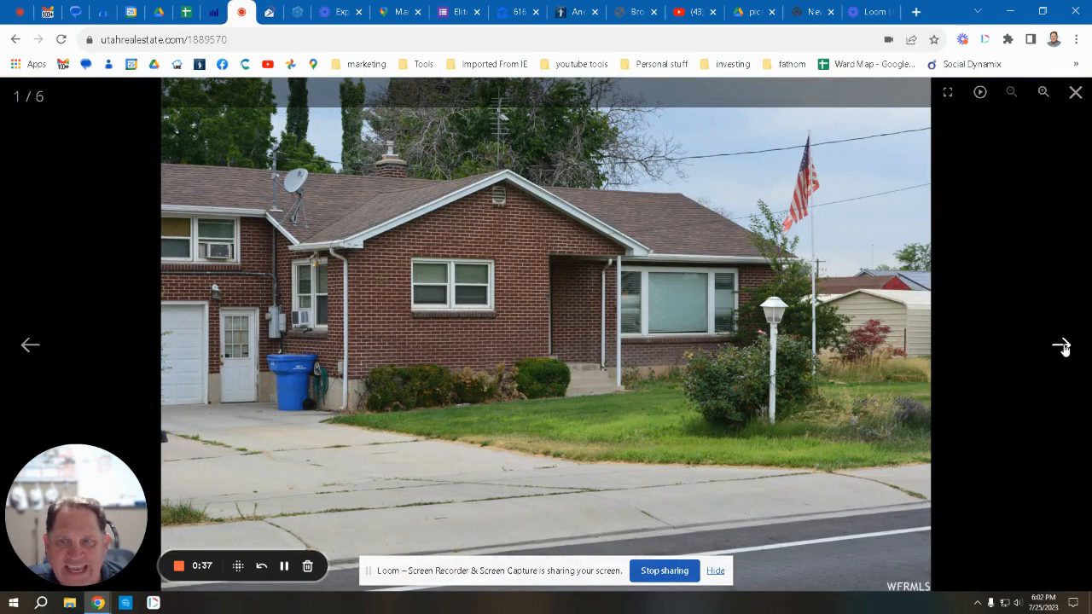
click(1061, 345)
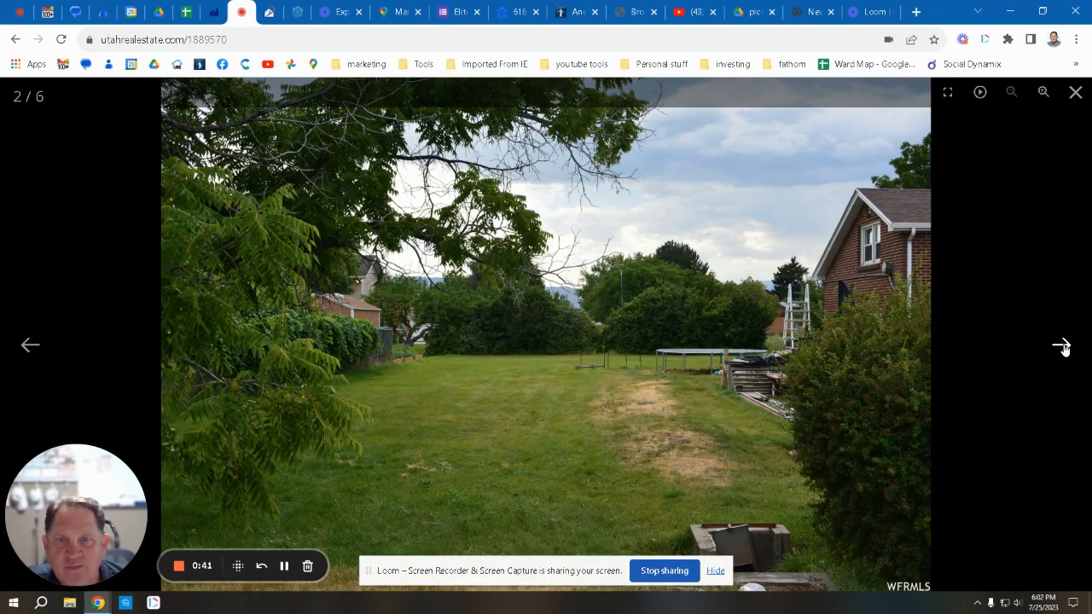
click(1061, 345)
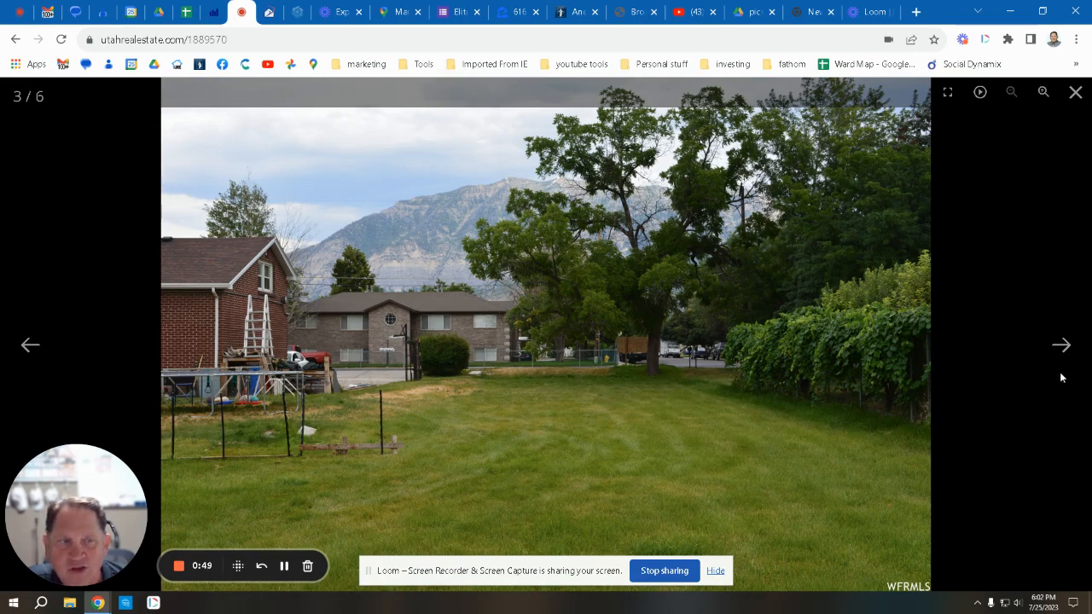
click(1061, 345)
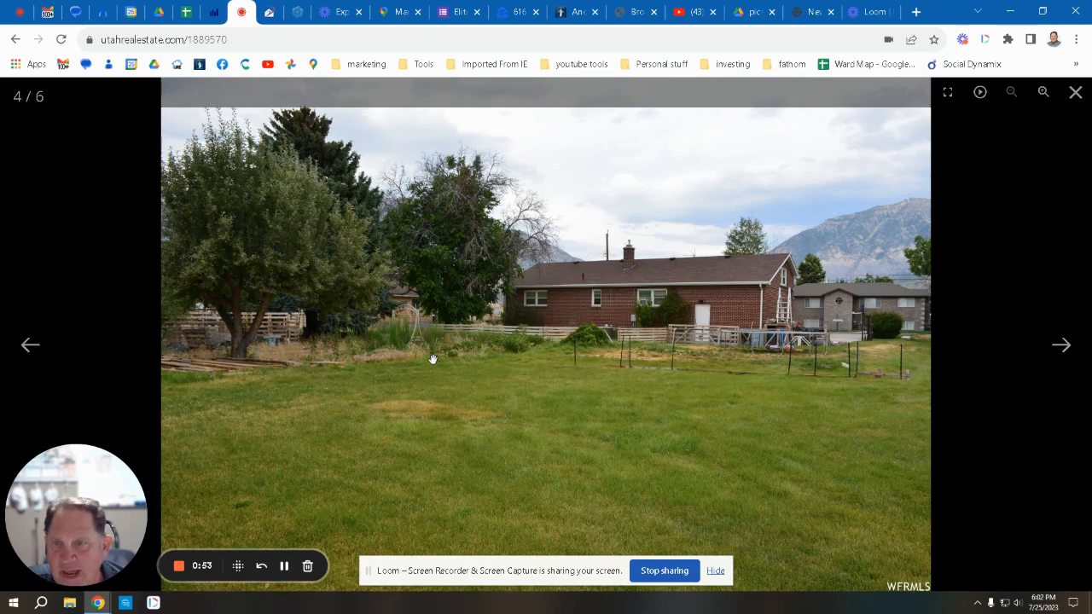
mouse_move(92, 434)
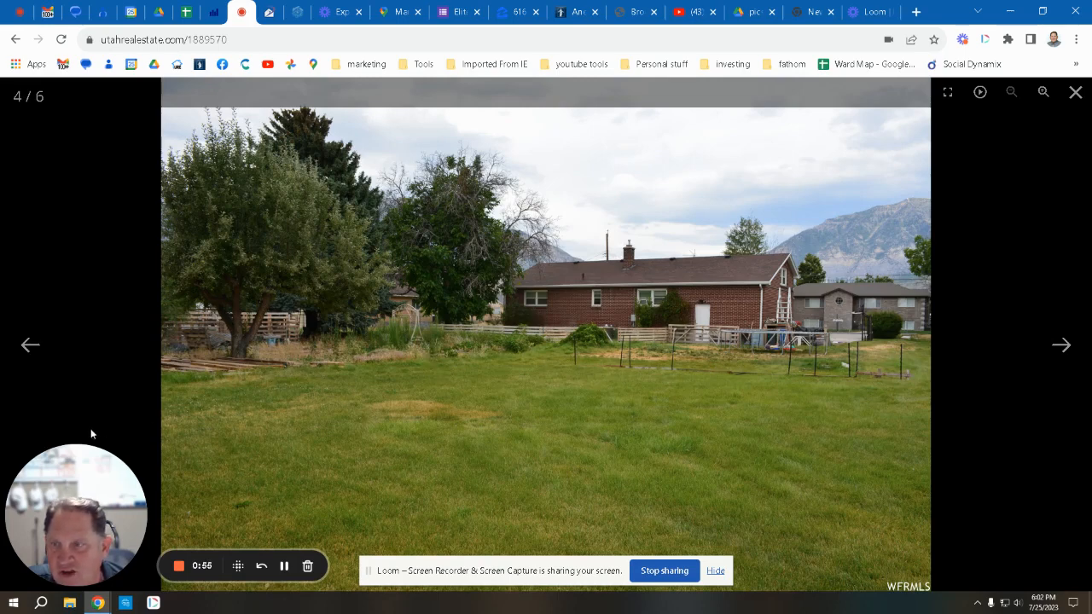
mouse_move(1057, 382)
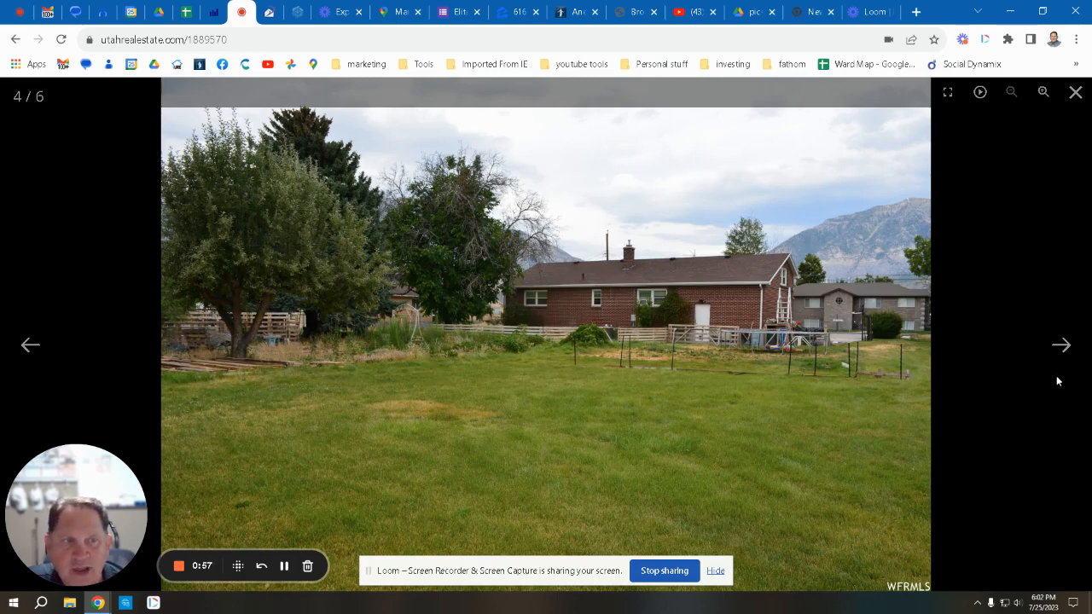
click(1062, 345)
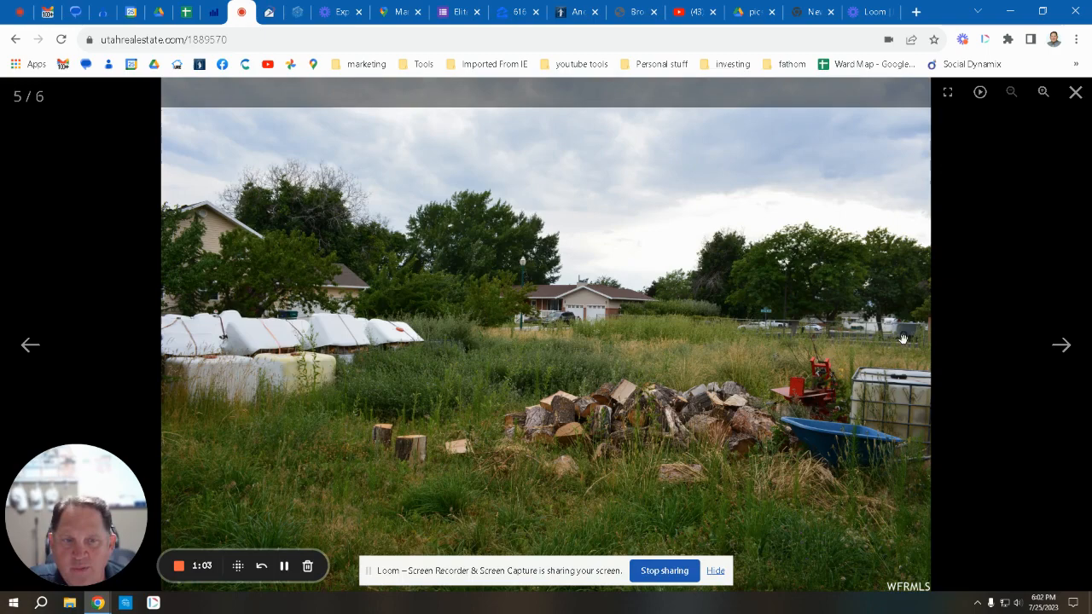
click(1062, 345)
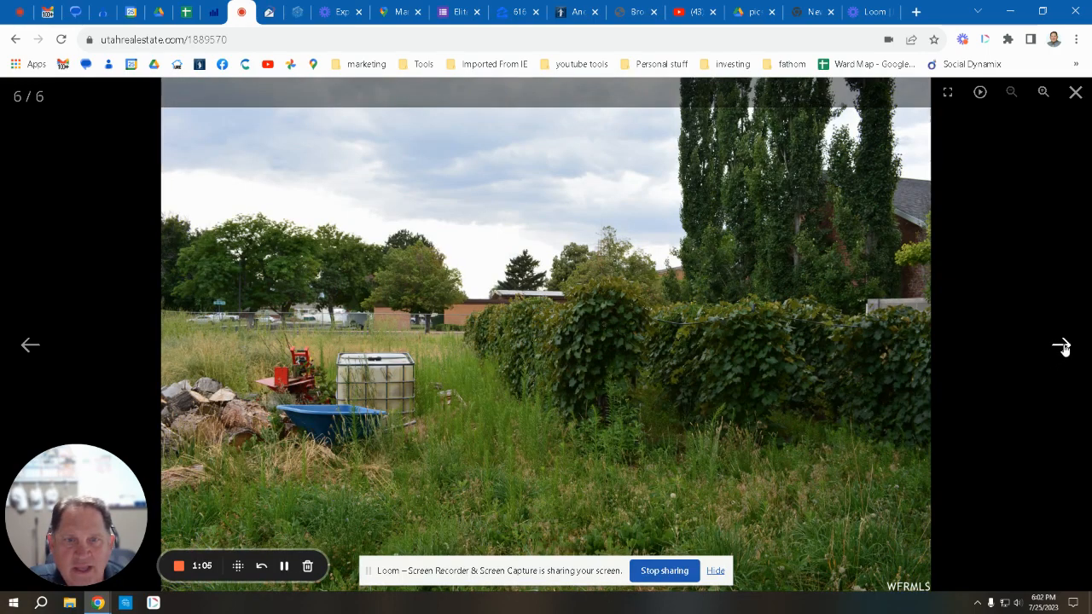
mouse_move(848, 348)
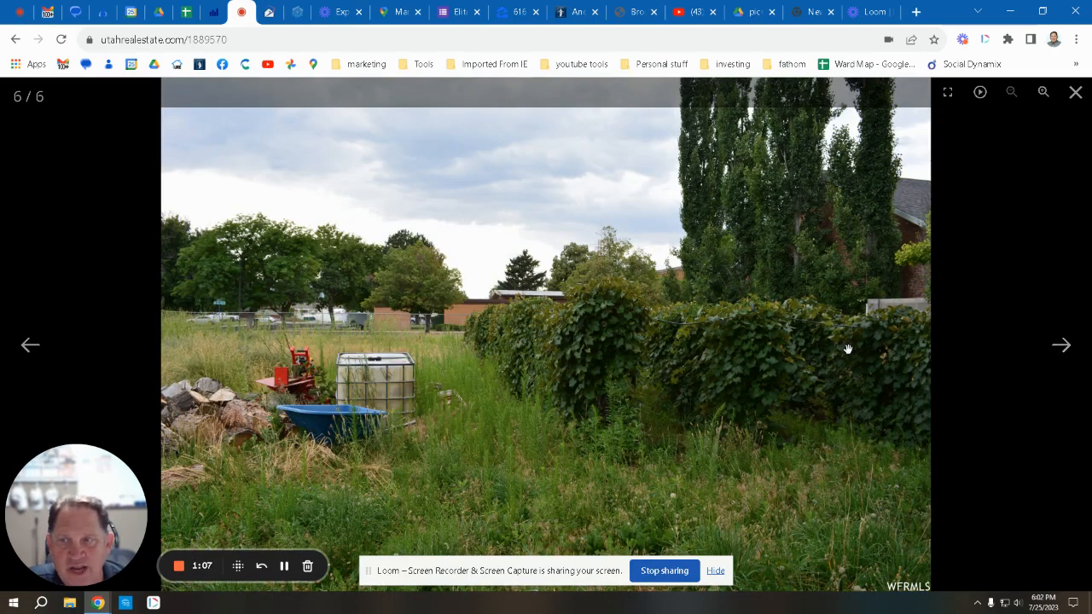
mouse_move(635, 341)
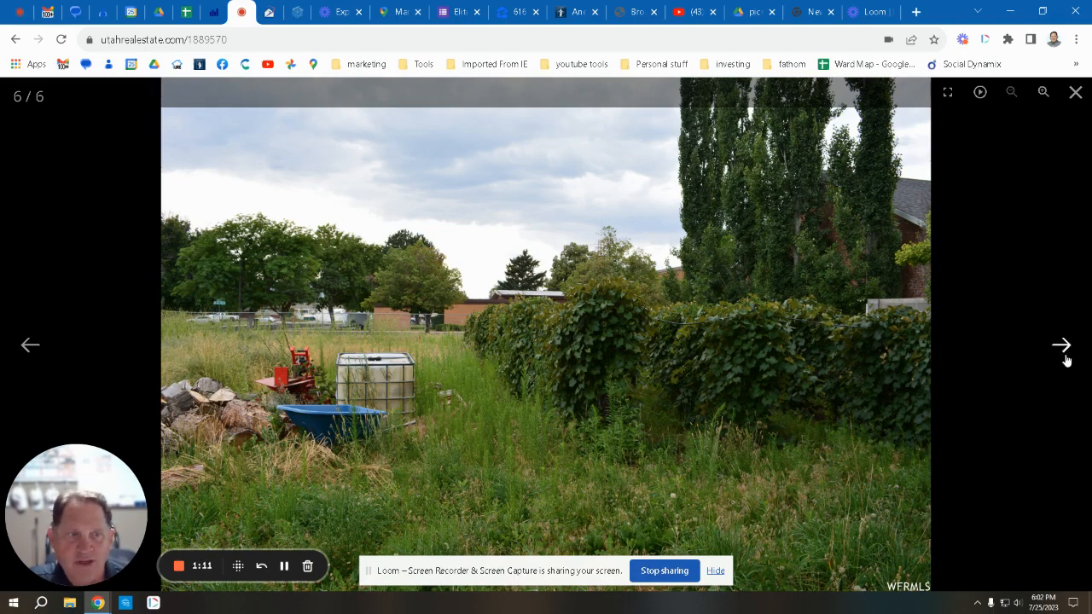
click(1061, 345)
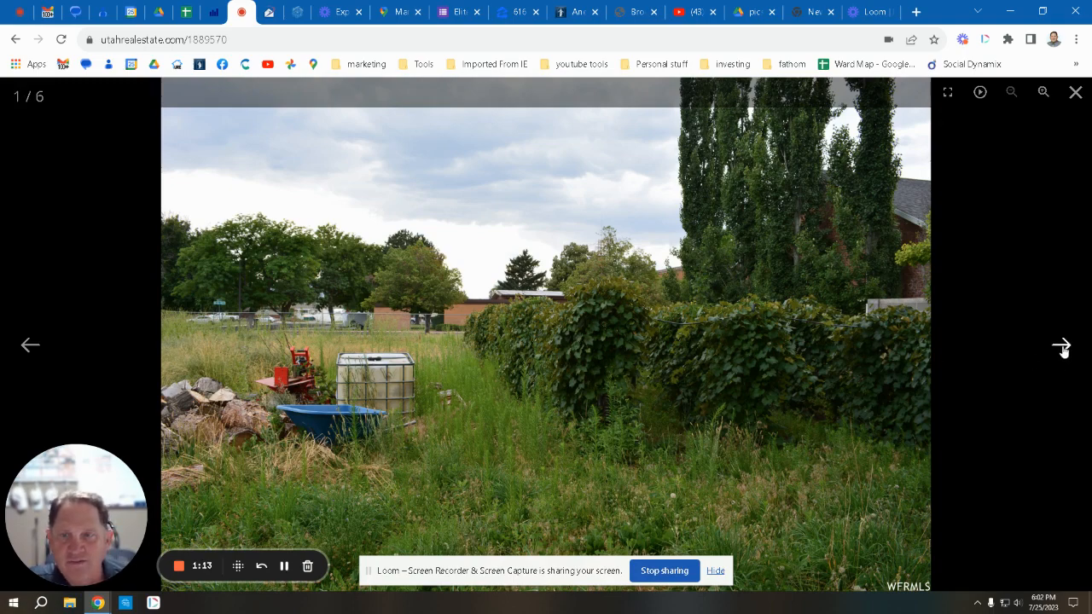
click(1061, 345)
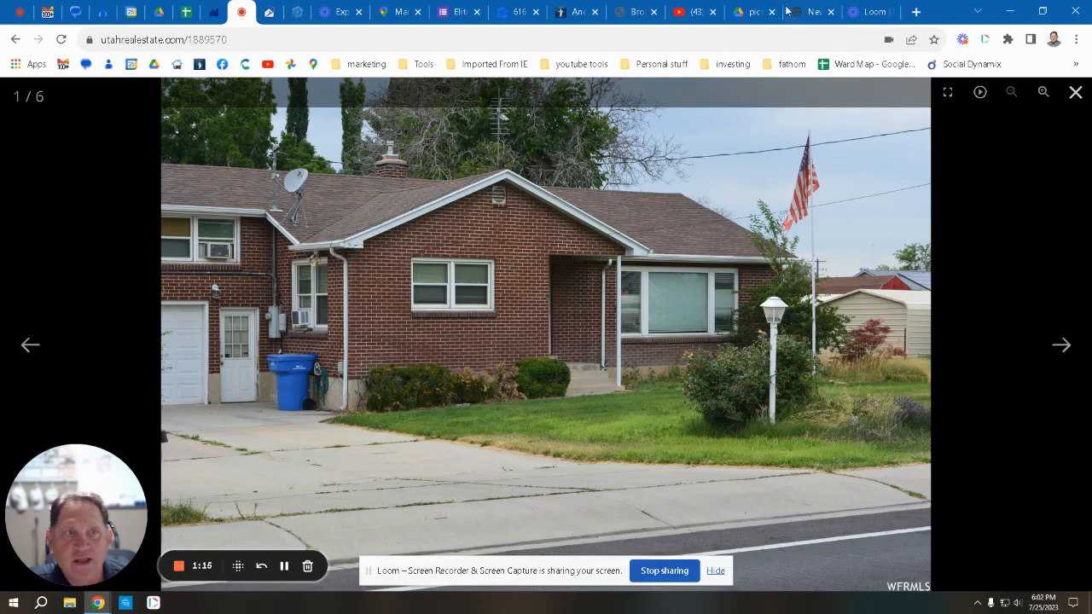
click(750, 12)
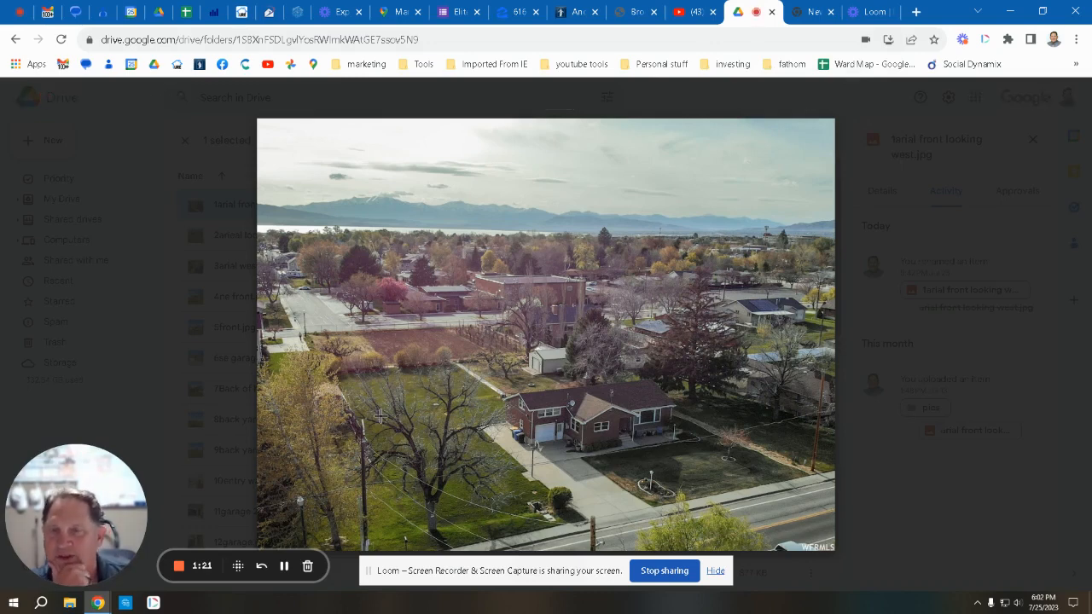
mouse_move(381, 408)
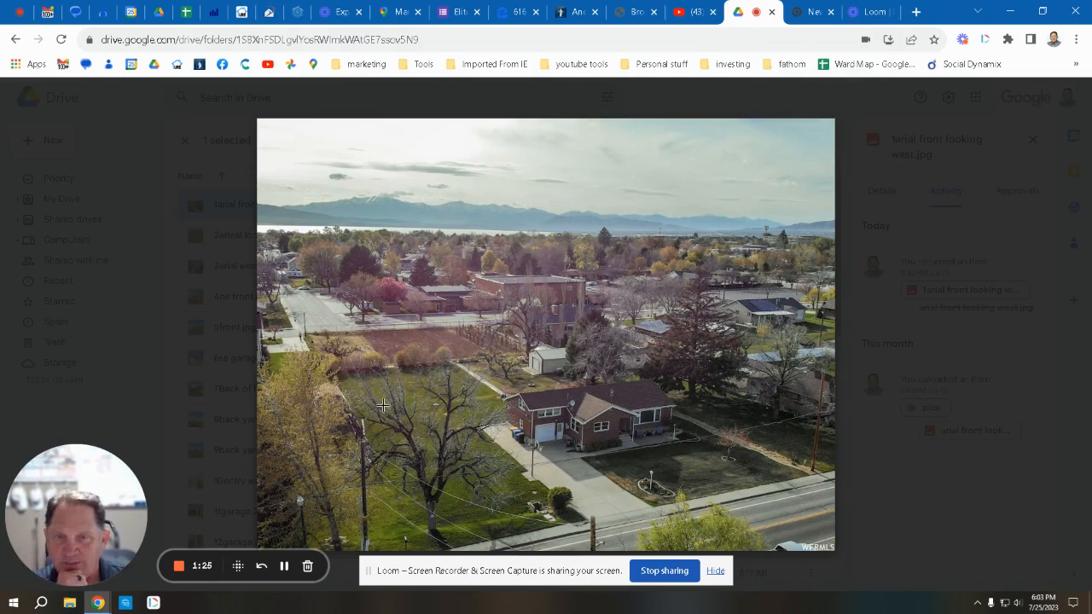
mouse_move(583, 530)
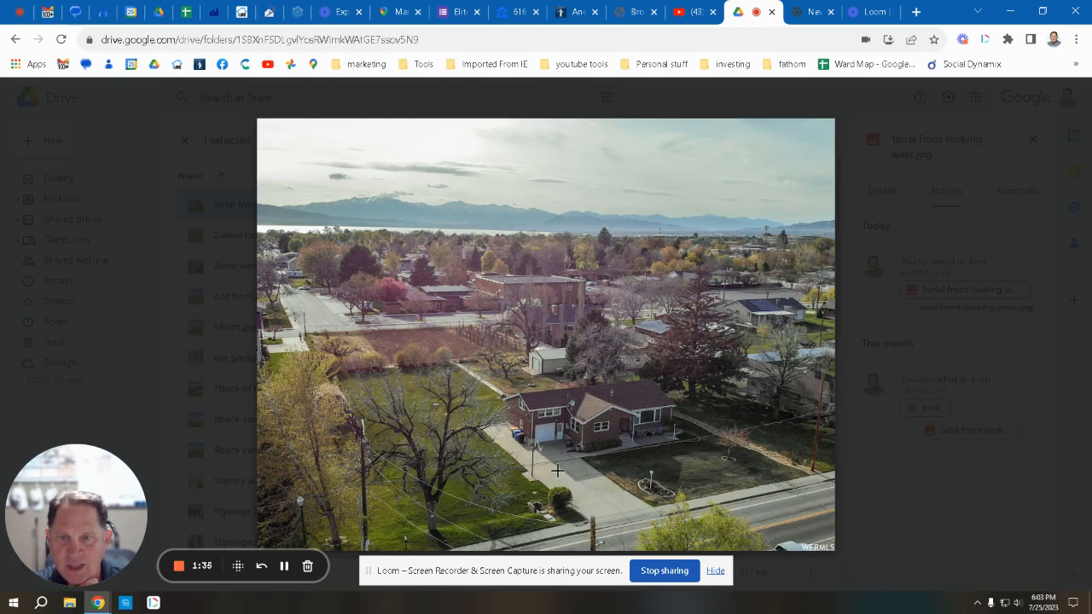
mouse_move(419, 422)
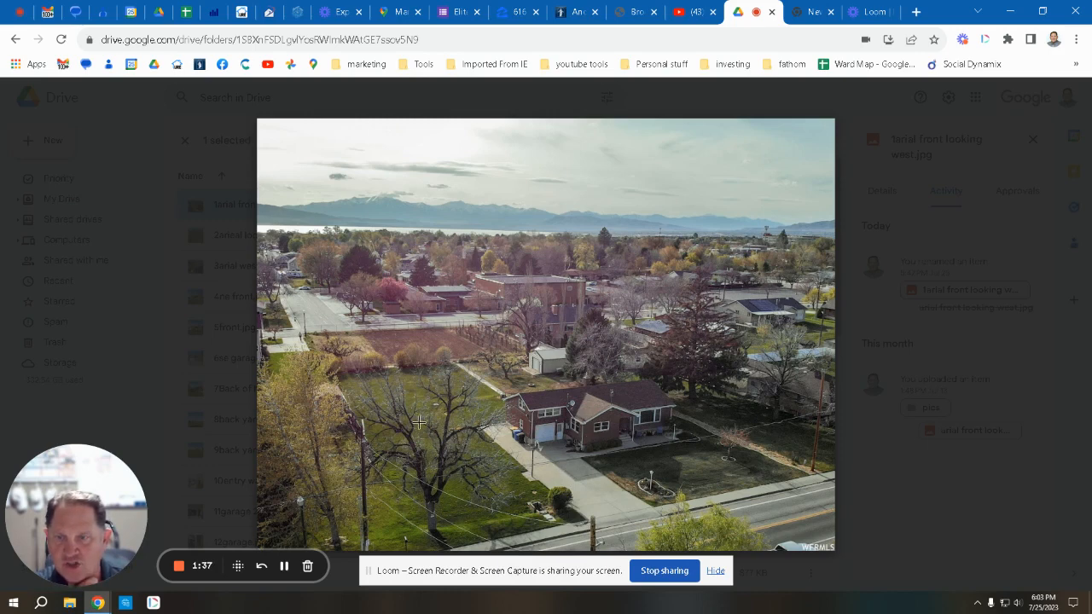
mouse_move(452, 344)
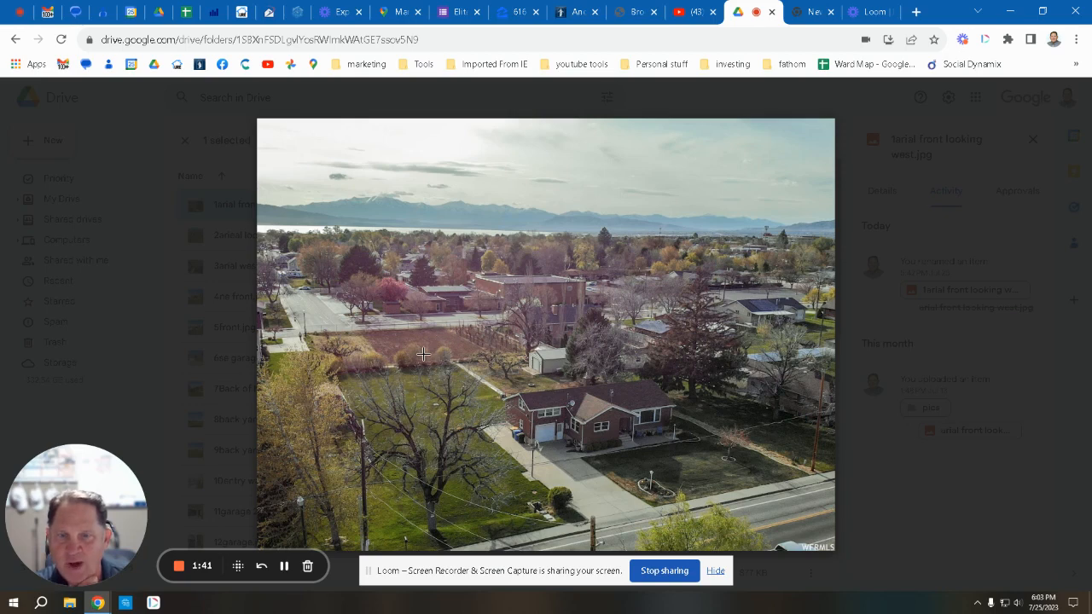
mouse_move(726, 354)
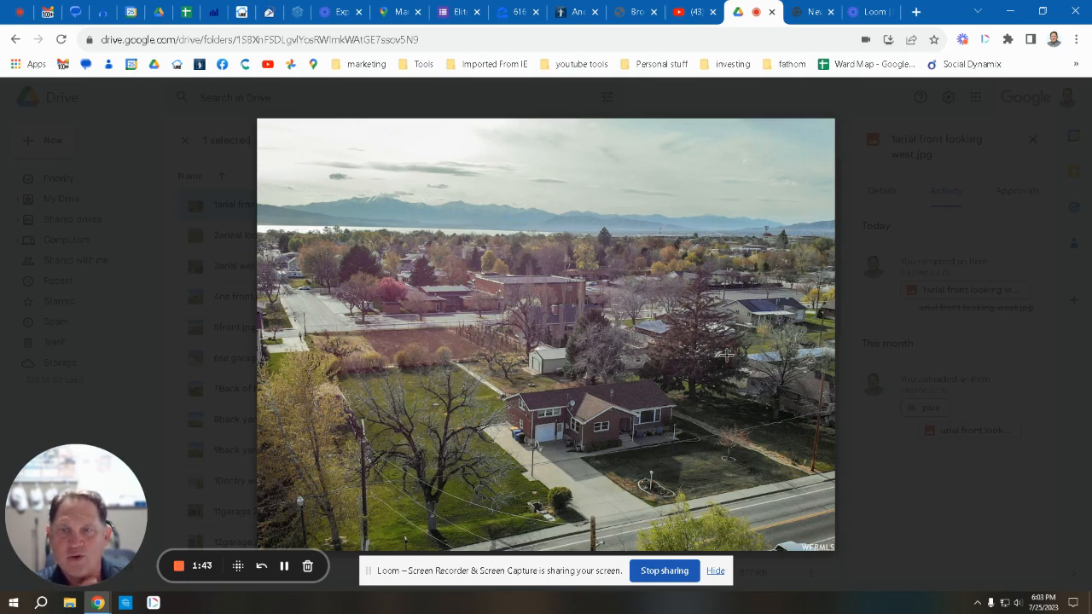
mouse_move(717, 338)
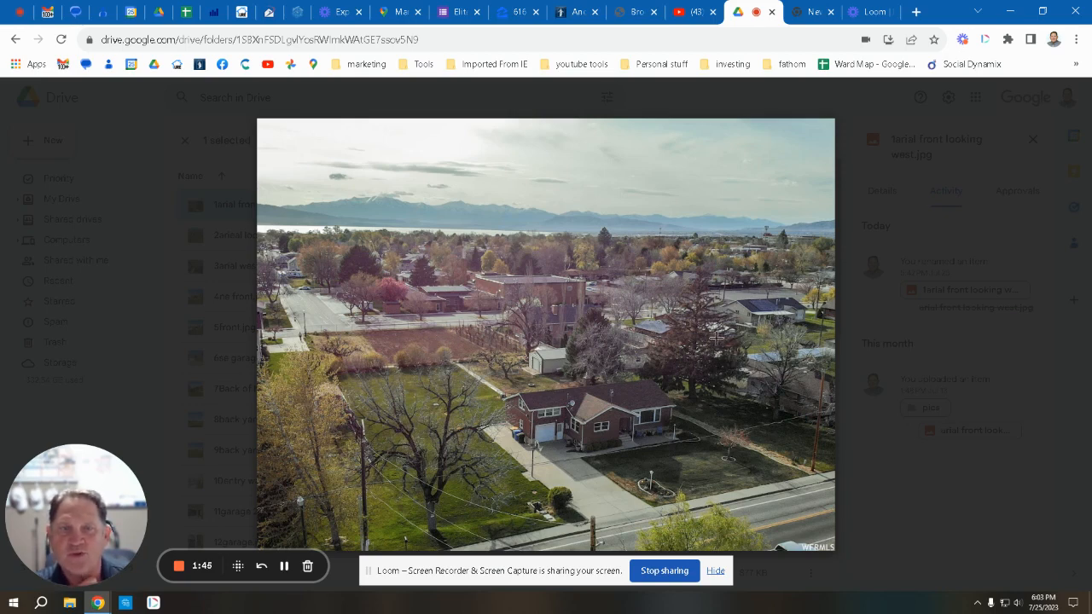
mouse_move(826, 333)
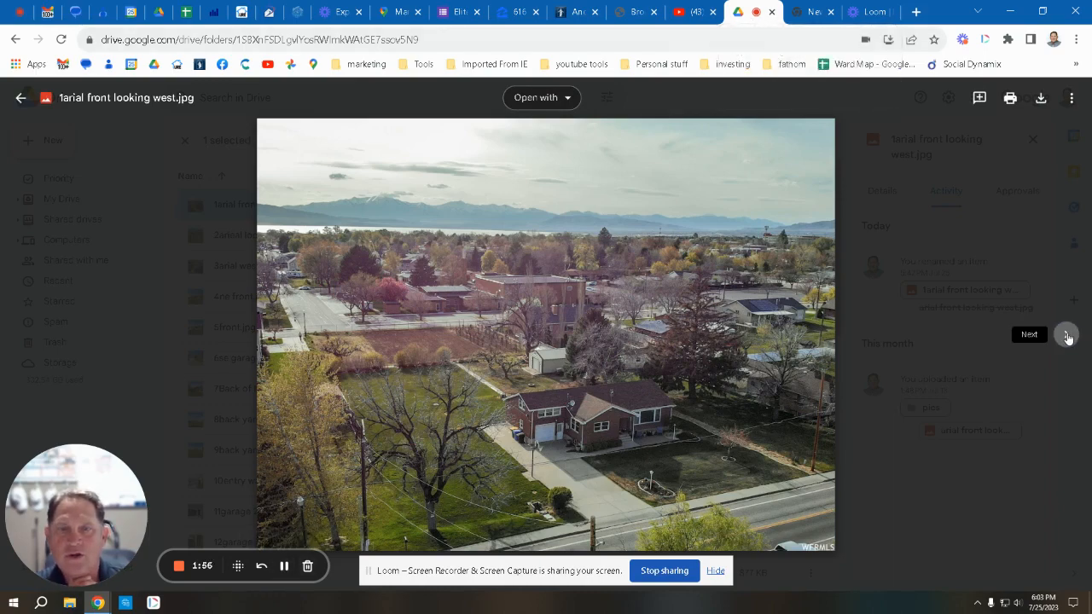
- Advance to the aerial shot of the plowed back field with snowy mountains behind
click(1067, 333)
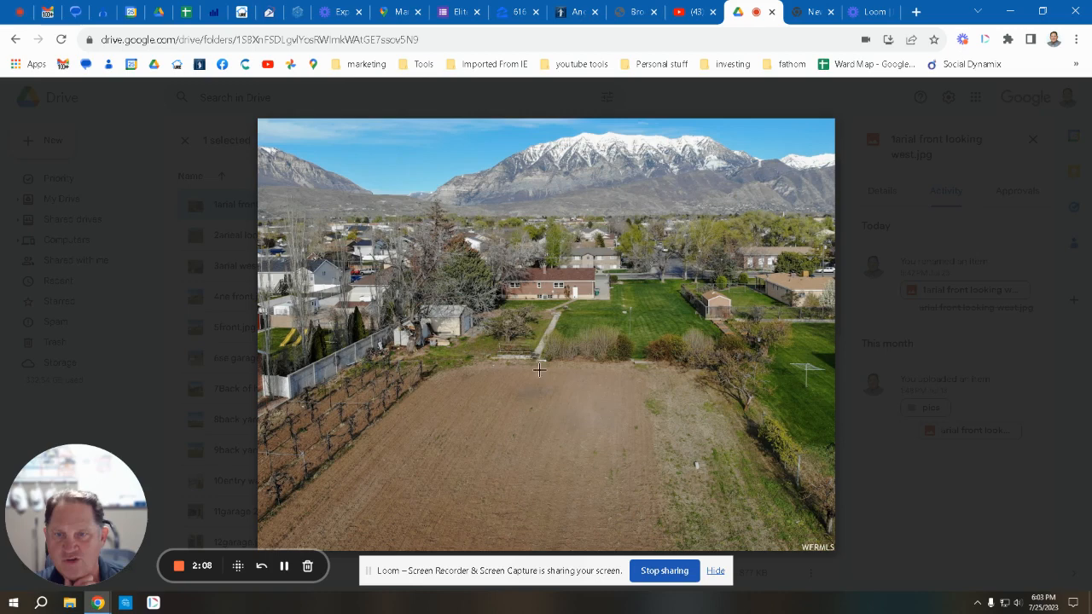
mouse_move(344, 467)
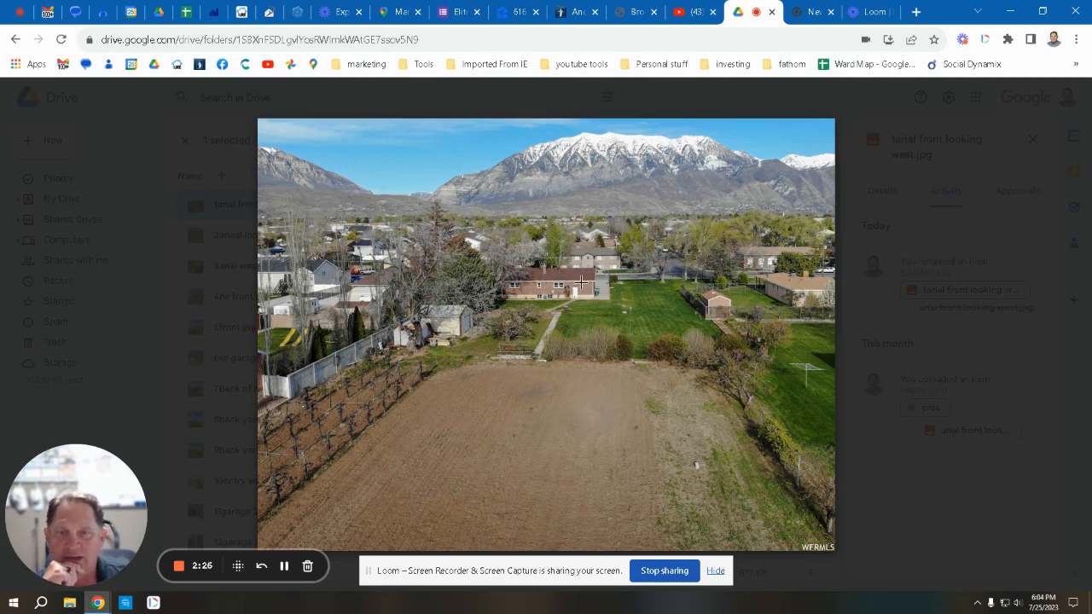
mouse_move(635, 320)
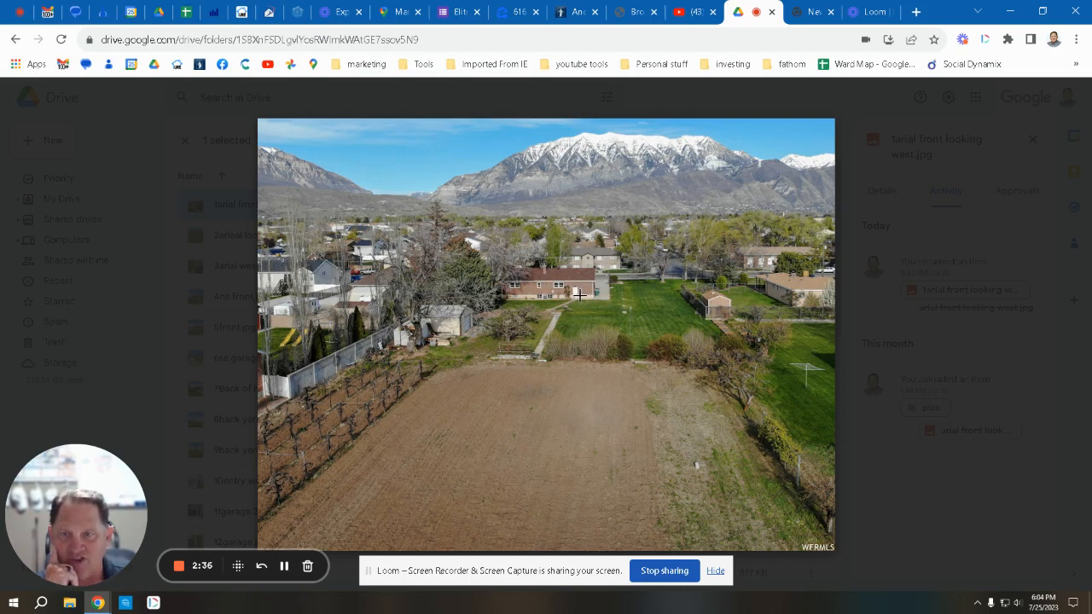
mouse_move(607, 325)
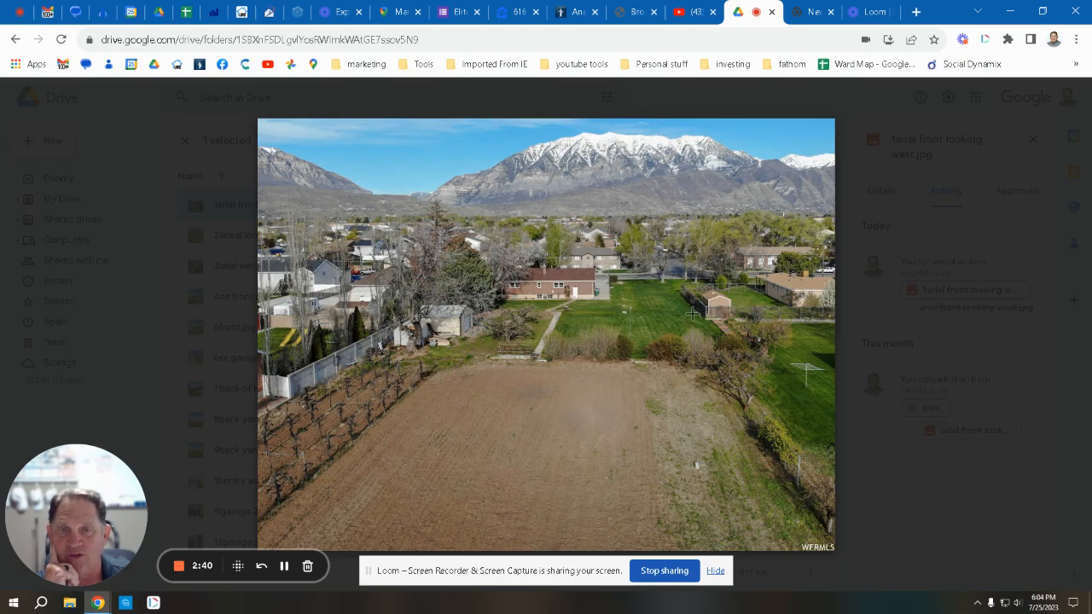
- Advance to the ground-level photo of the back yard lawn looking west
click(1067, 334)
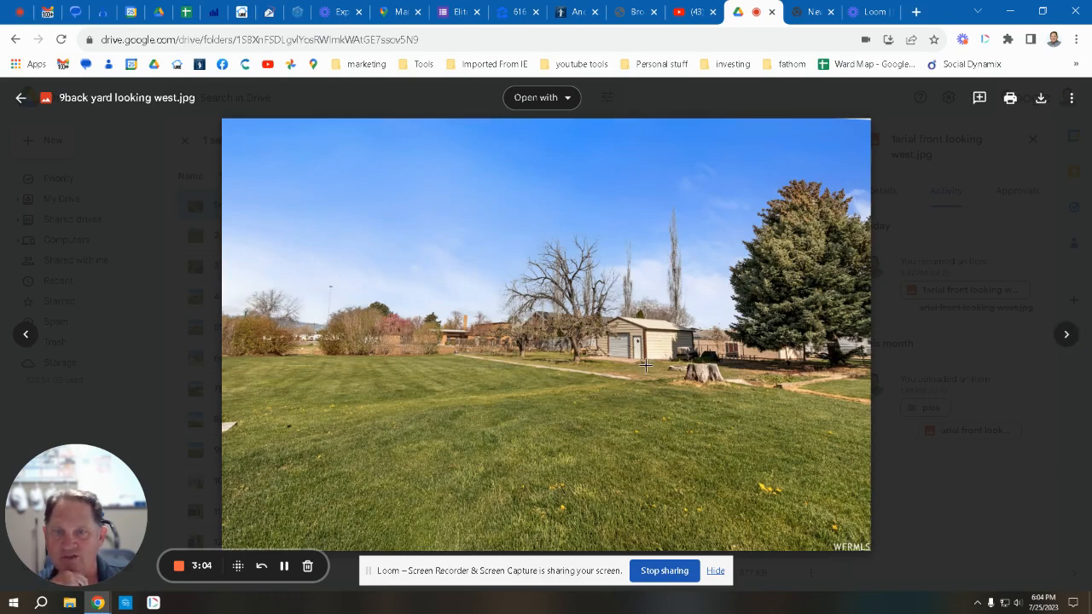
mouse_move(1027, 328)
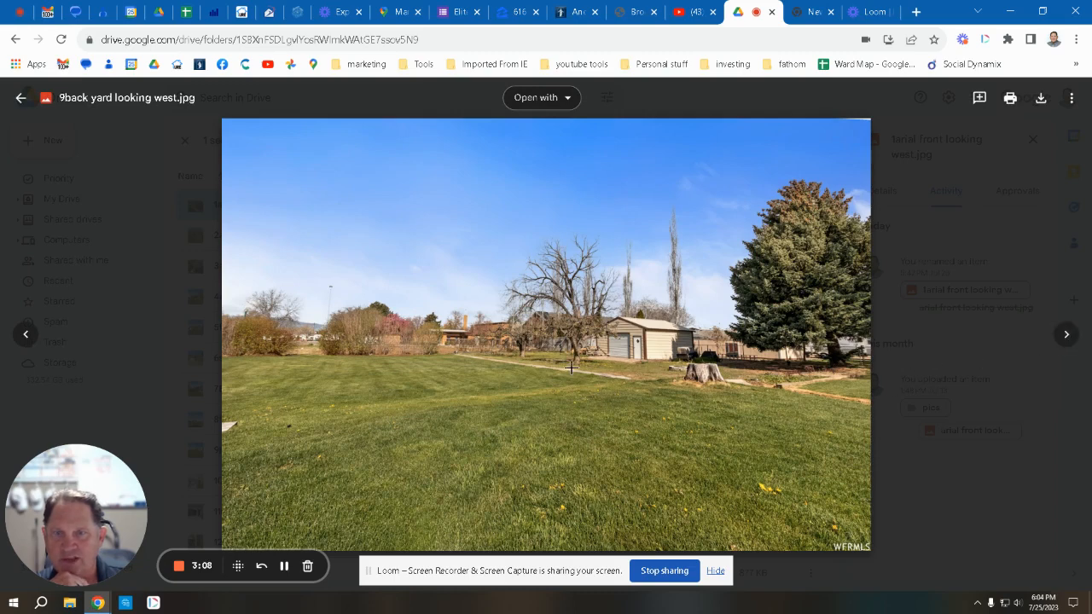
mouse_move(479, 348)
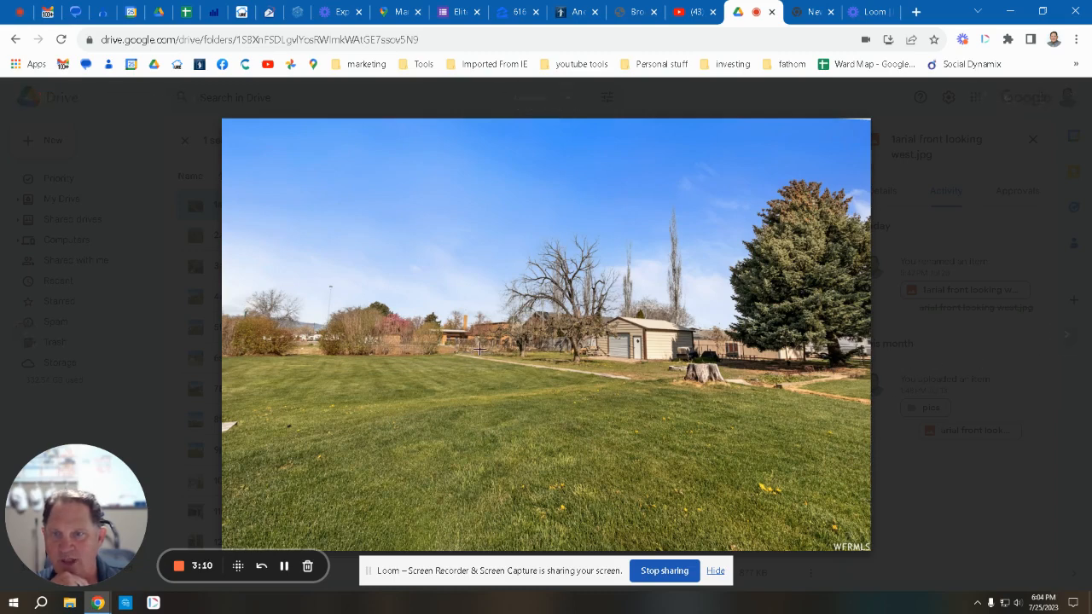
mouse_move(374, 351)
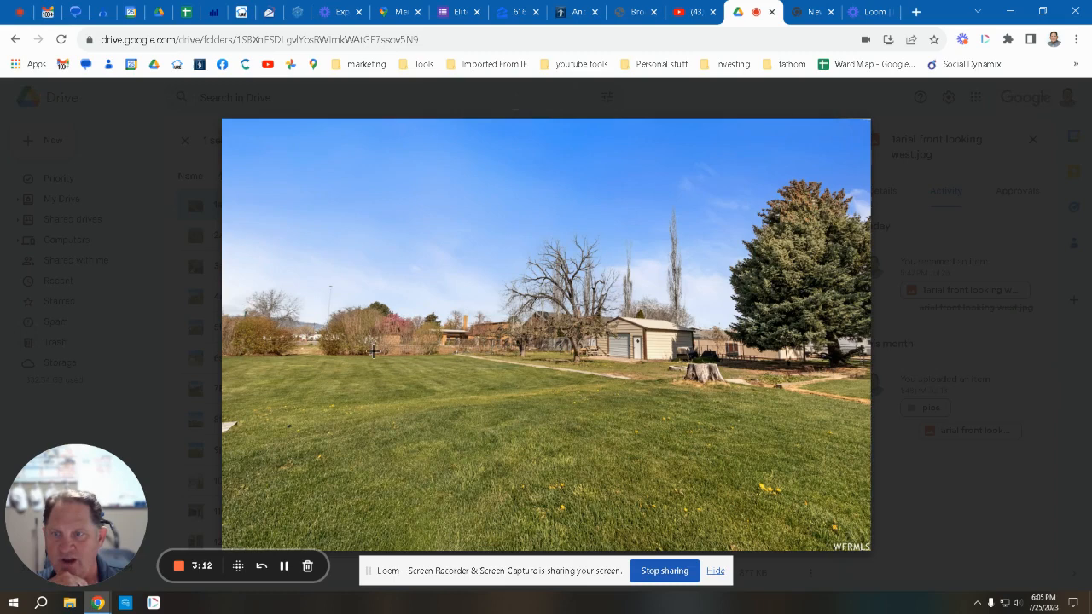
mouse_move(314, 350)
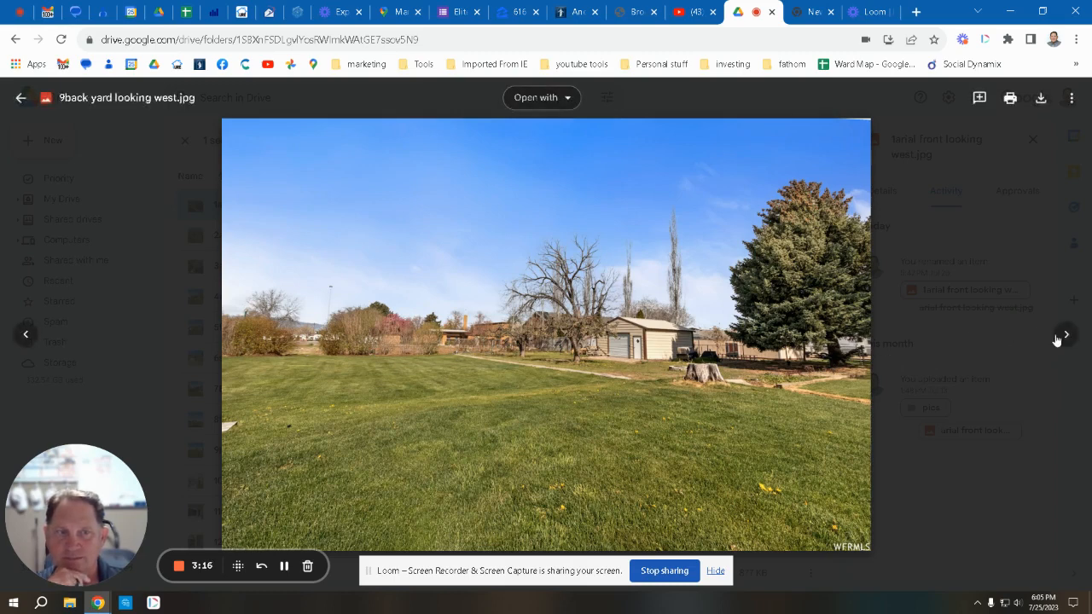
- Advance past the living room and garage photos to the kitchen photo
click(1065, 335)
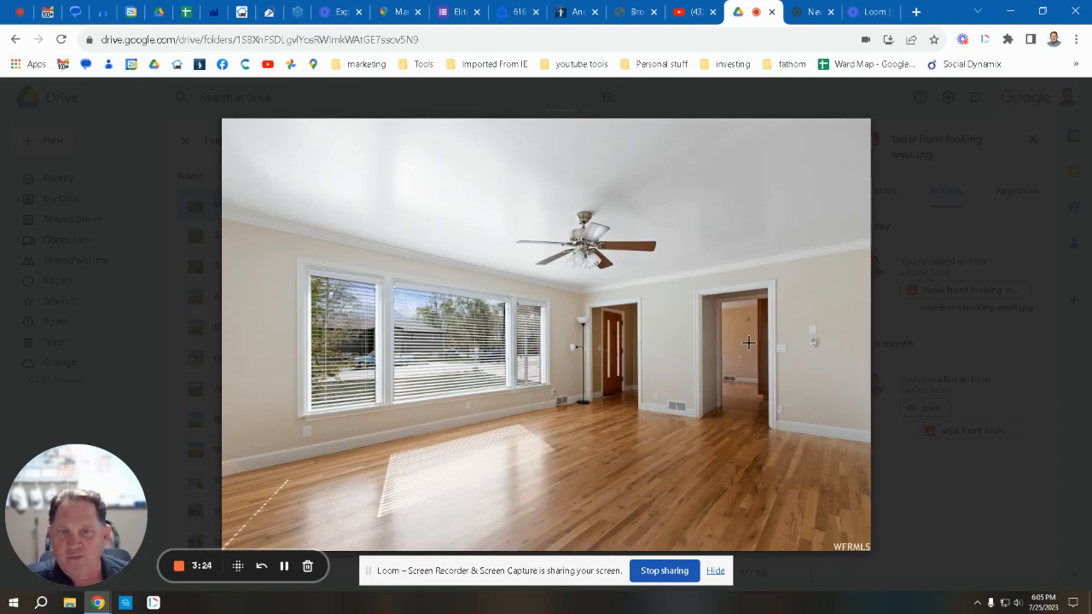
mouse_move(747, 357)
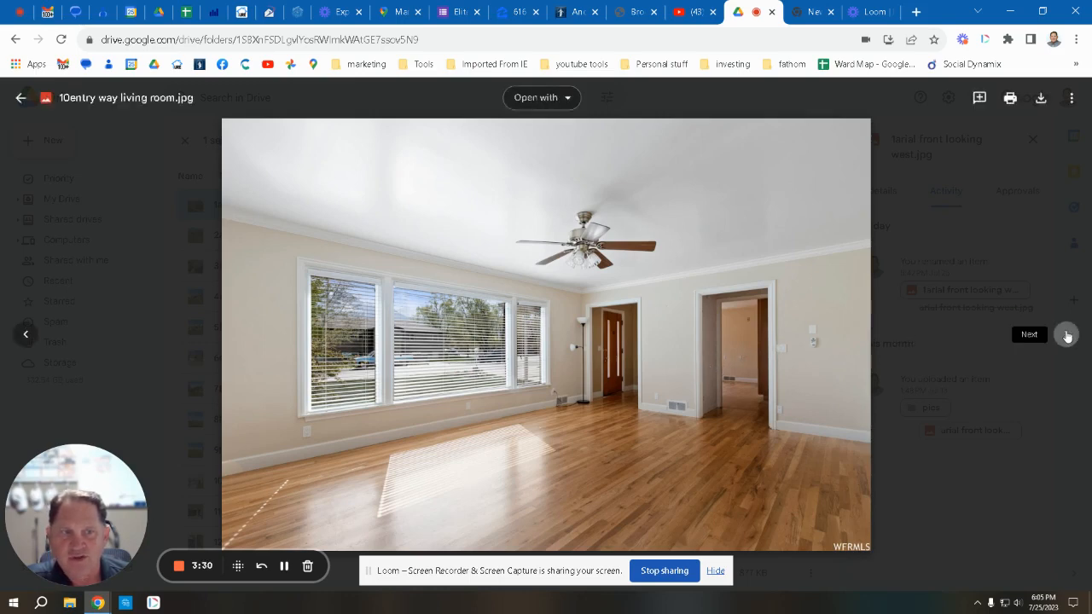
click(1065, 333)
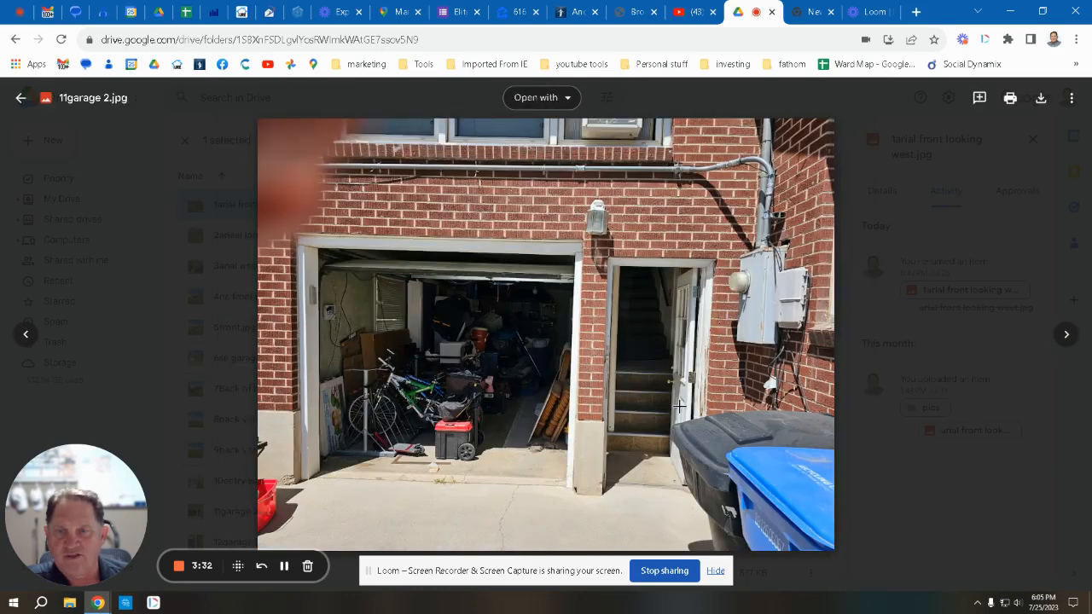
mouse_move(655, 358)
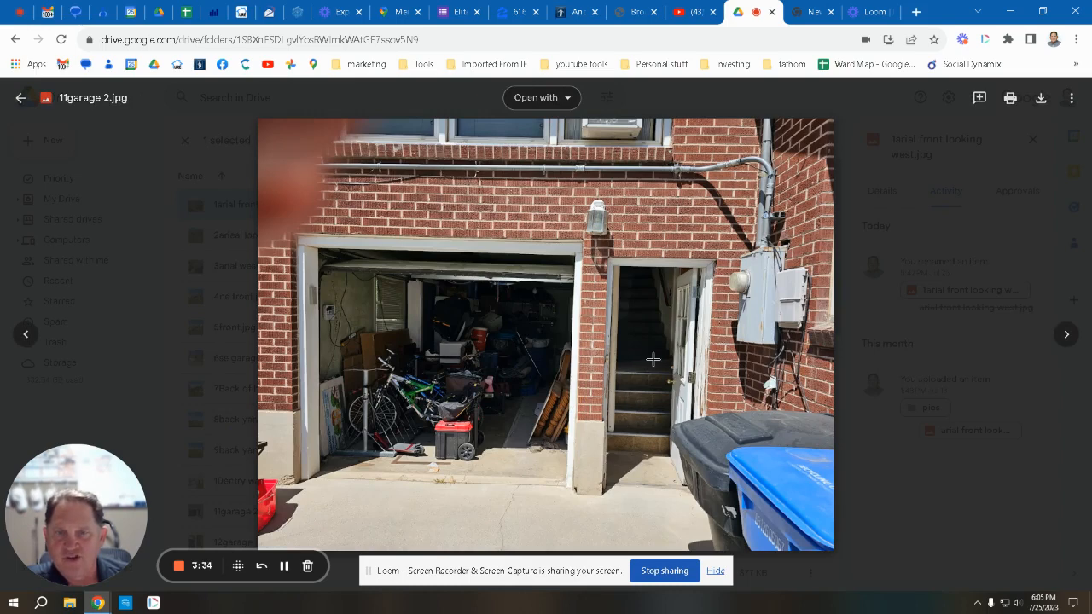
mouse_move(713, 351)
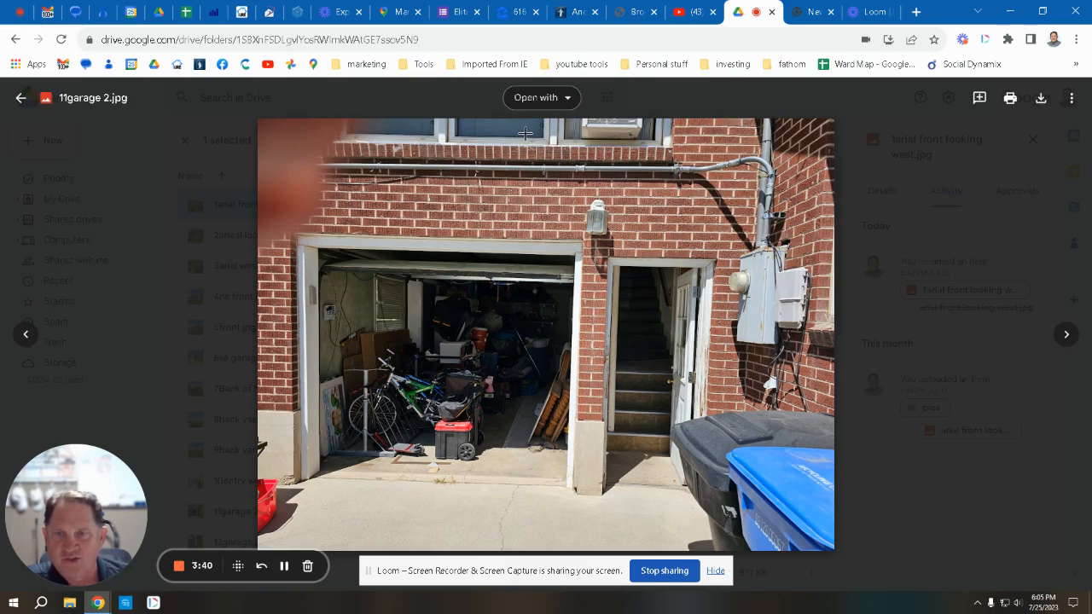
mouse_move(959, 310)
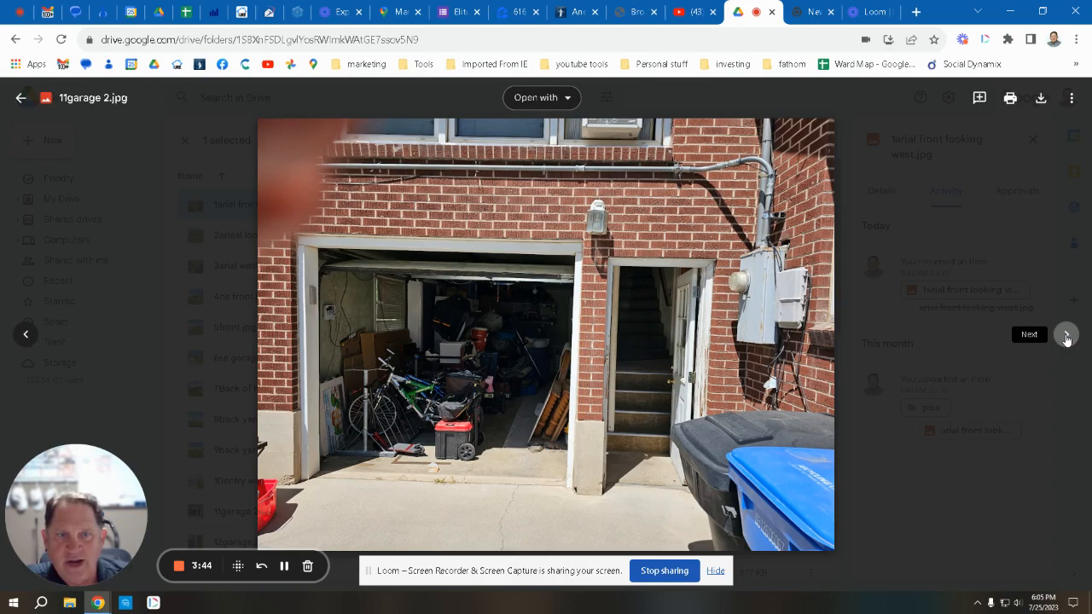
click(1065, 333)
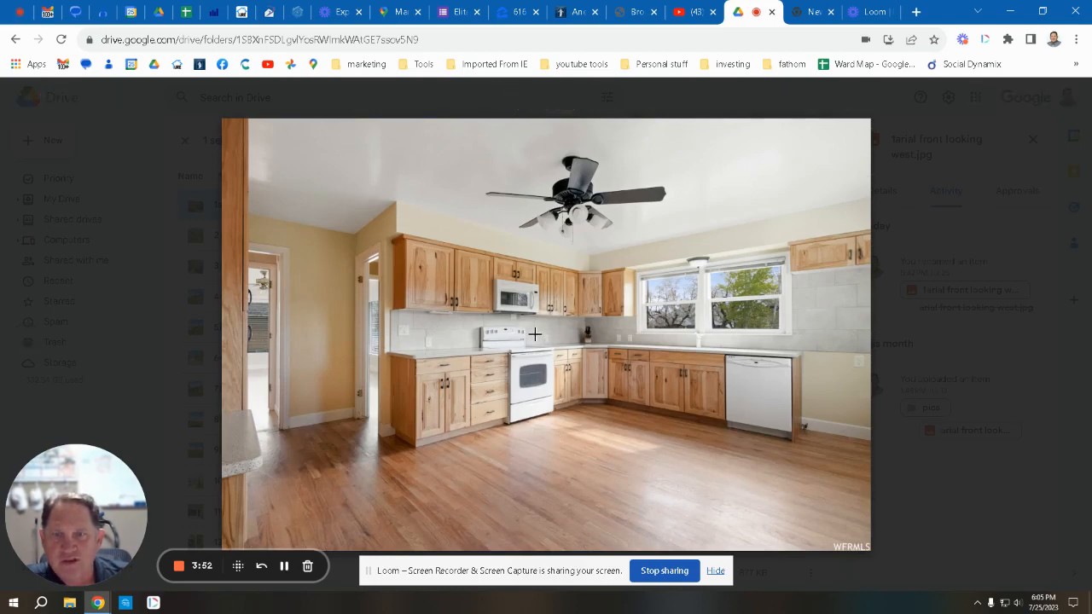
mouse_move(701, 515)
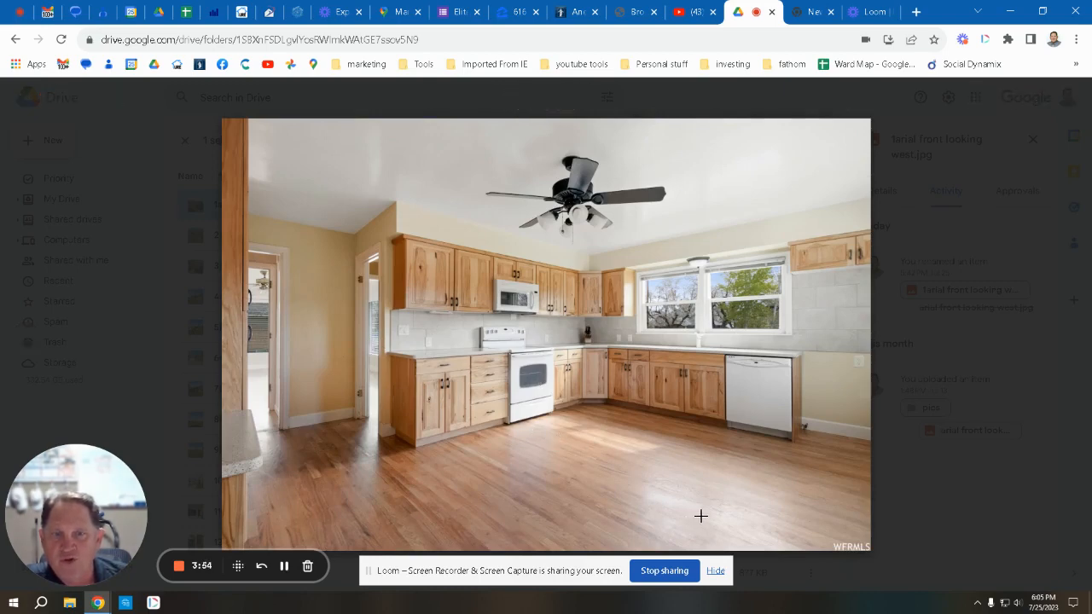
mouse_move(732, 389)
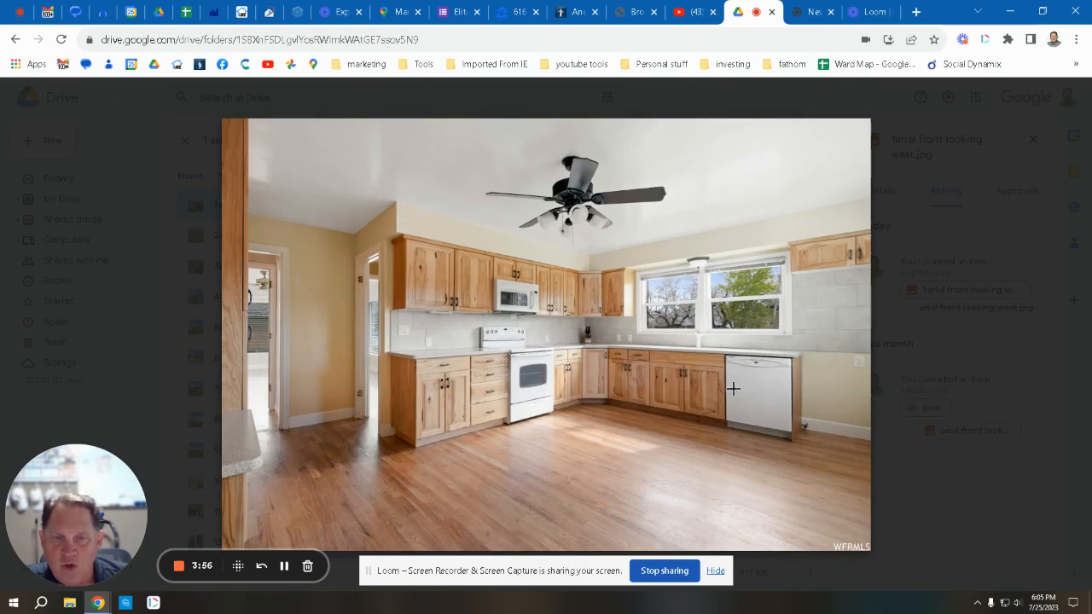
mouse_move(754, 404)
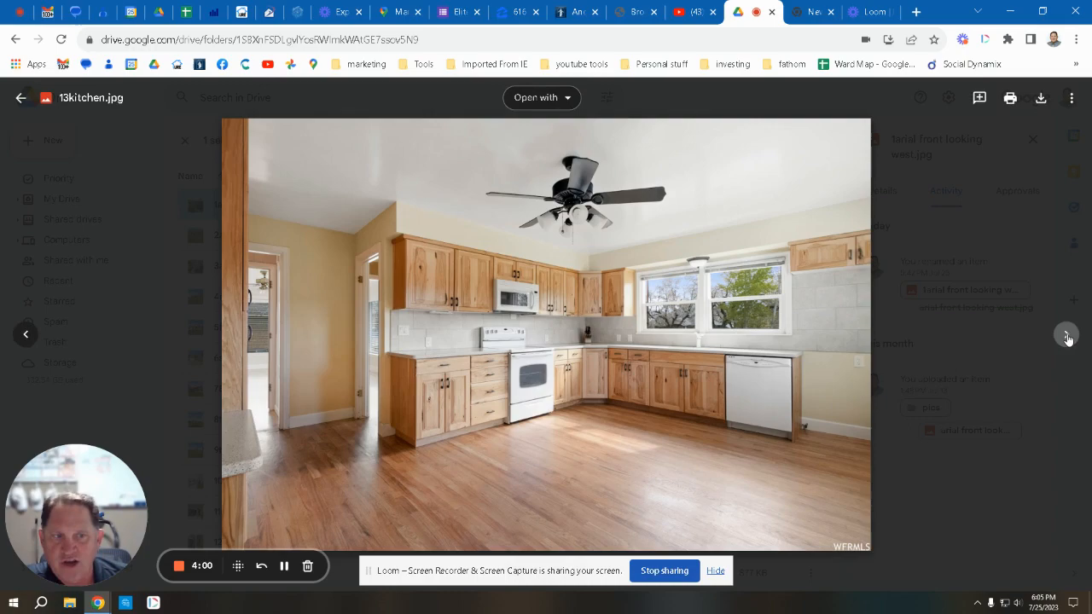
- Advance through the master bedroom, half bath and full bathroom photos to the downstairs family room with carpet
click(1066, 333)
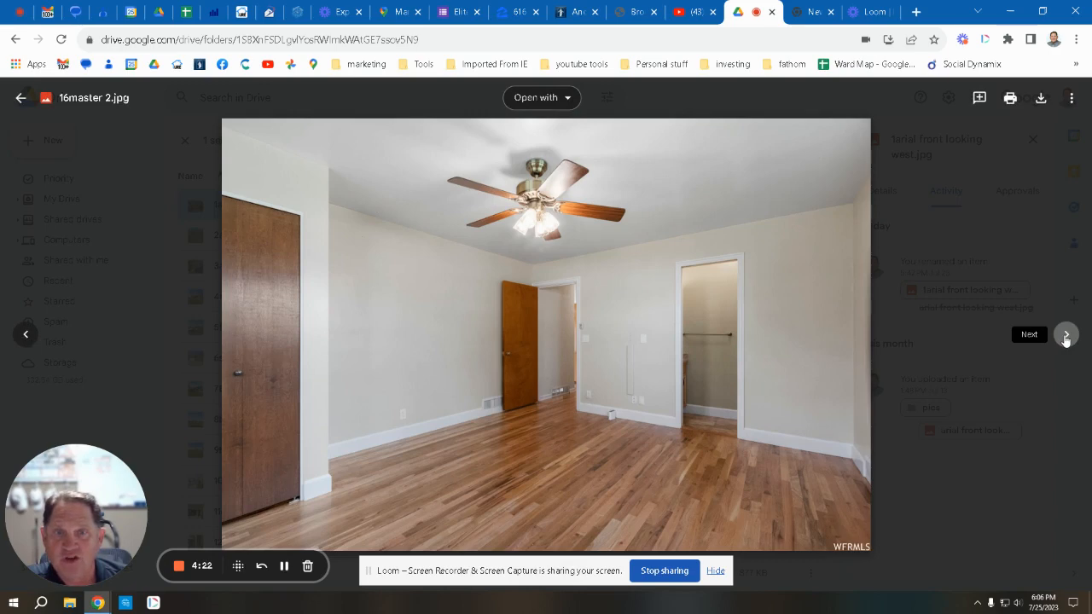
mouse_move(1066, 341)
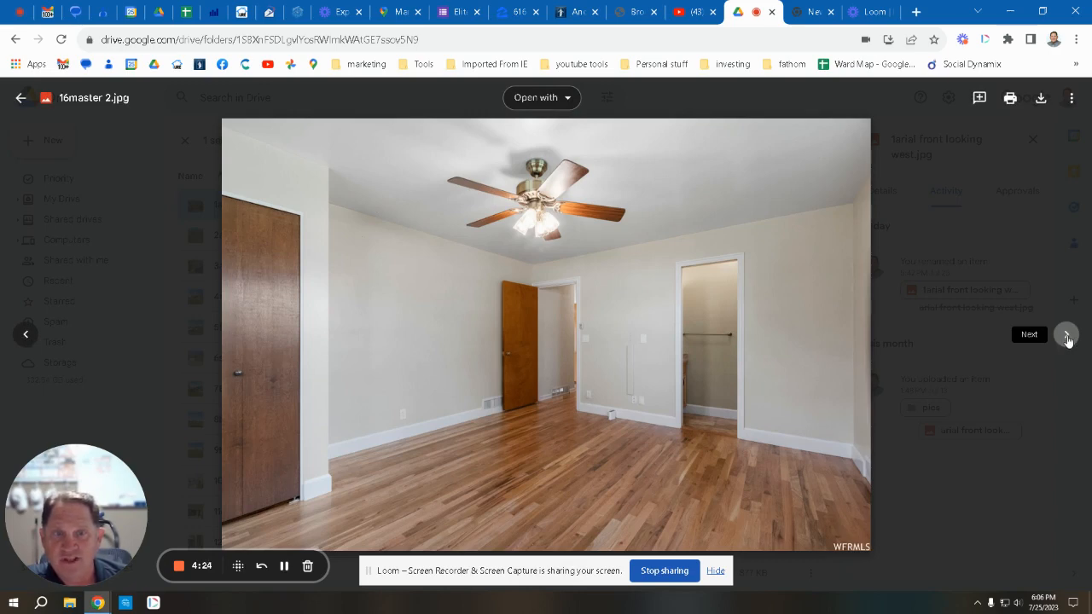
click(1064, 334)
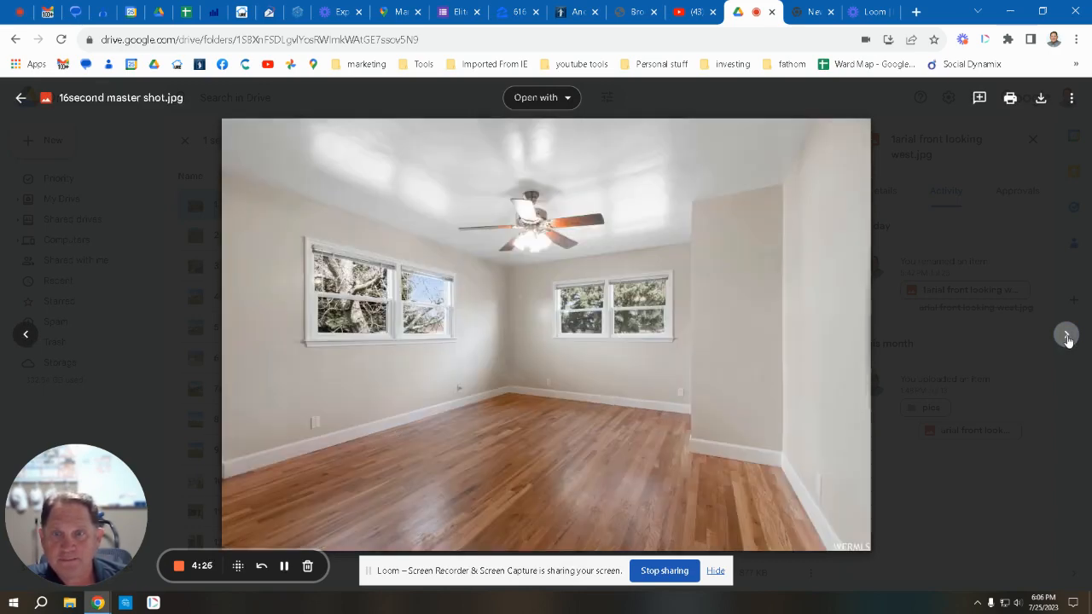
click(1066, 334)
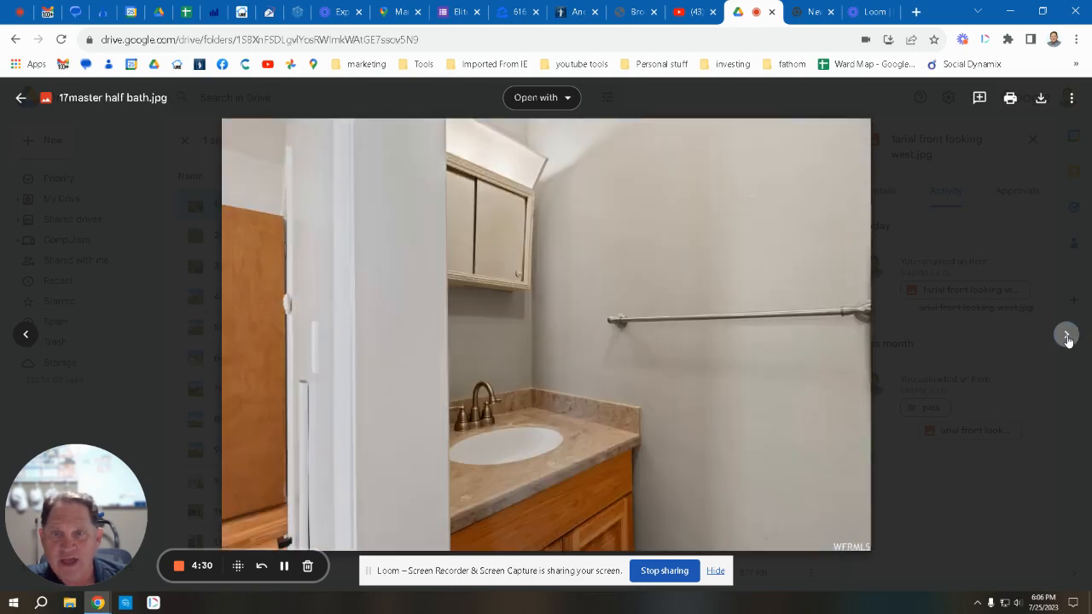
click(1066, 334)
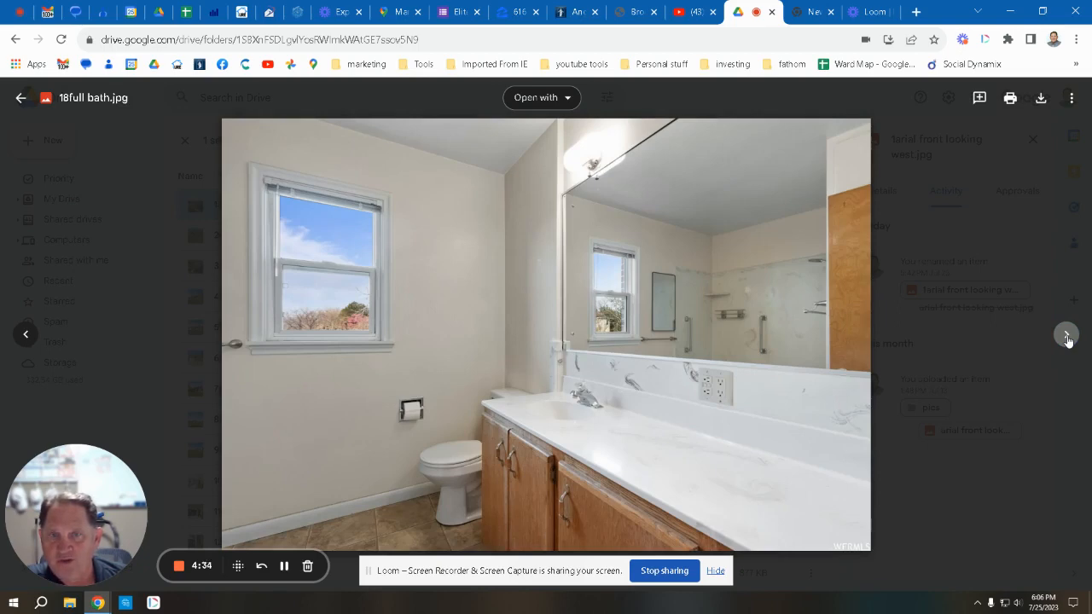
click(1066, 334)
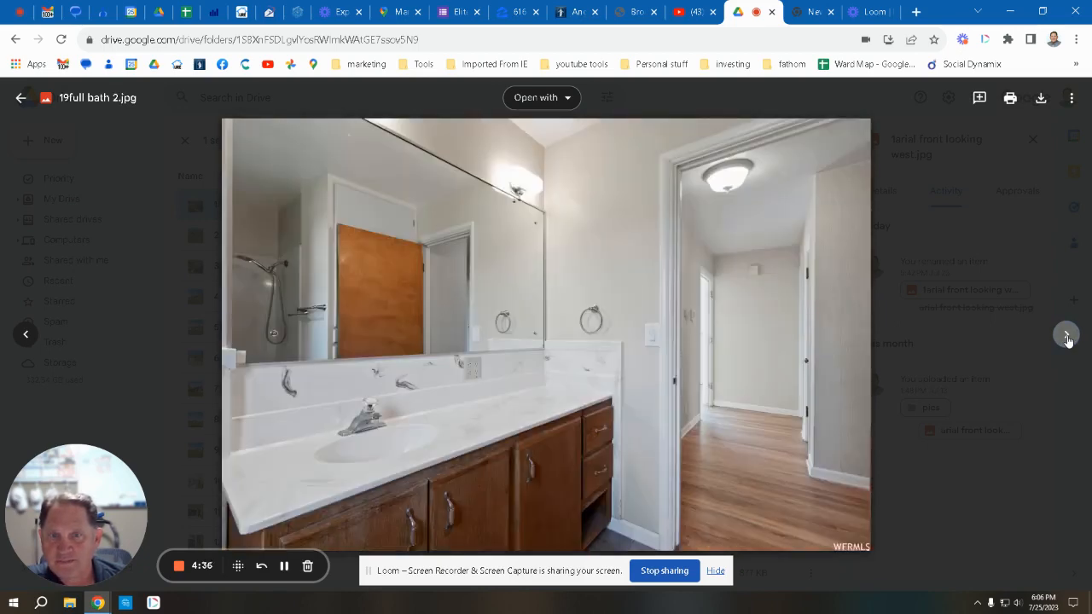
click(1066, 335)
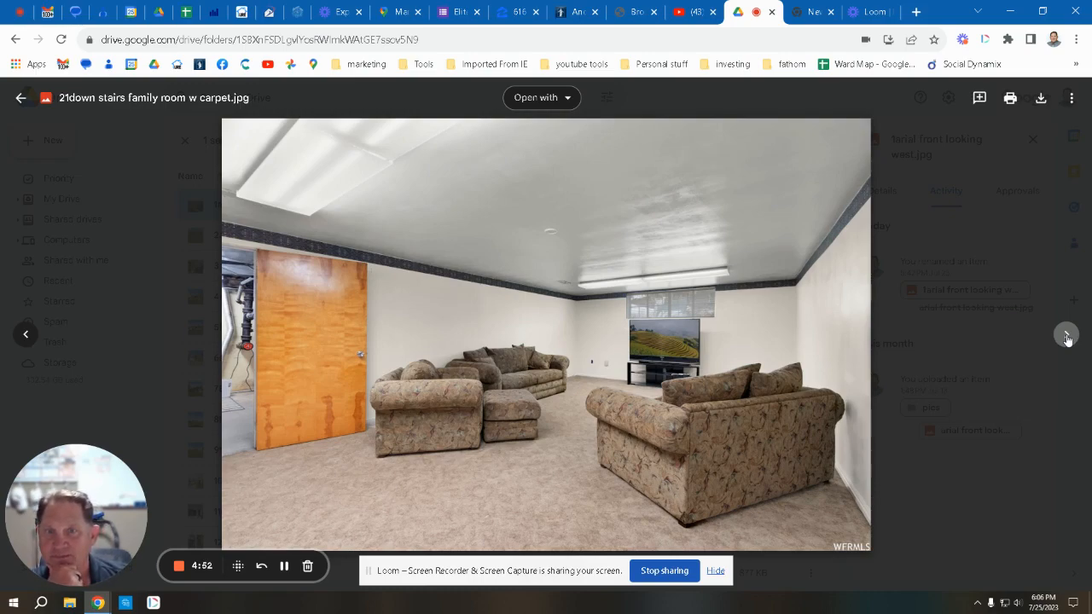
- Advance past the basement work room and unfinished laundry photos to the massage room over the garage
click(1067, 334)
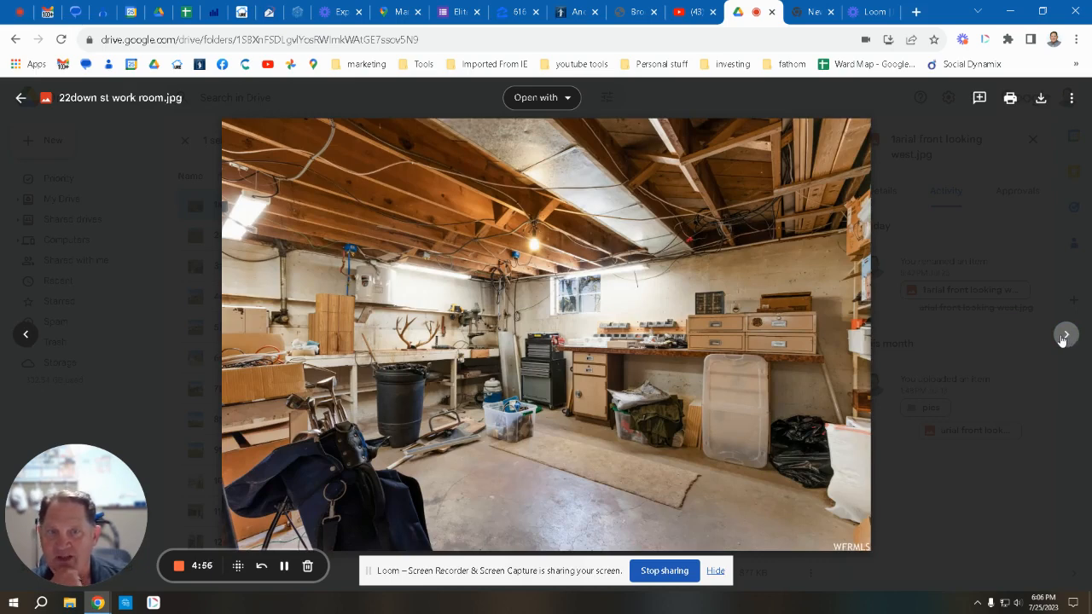
mouse_move(498, 213)
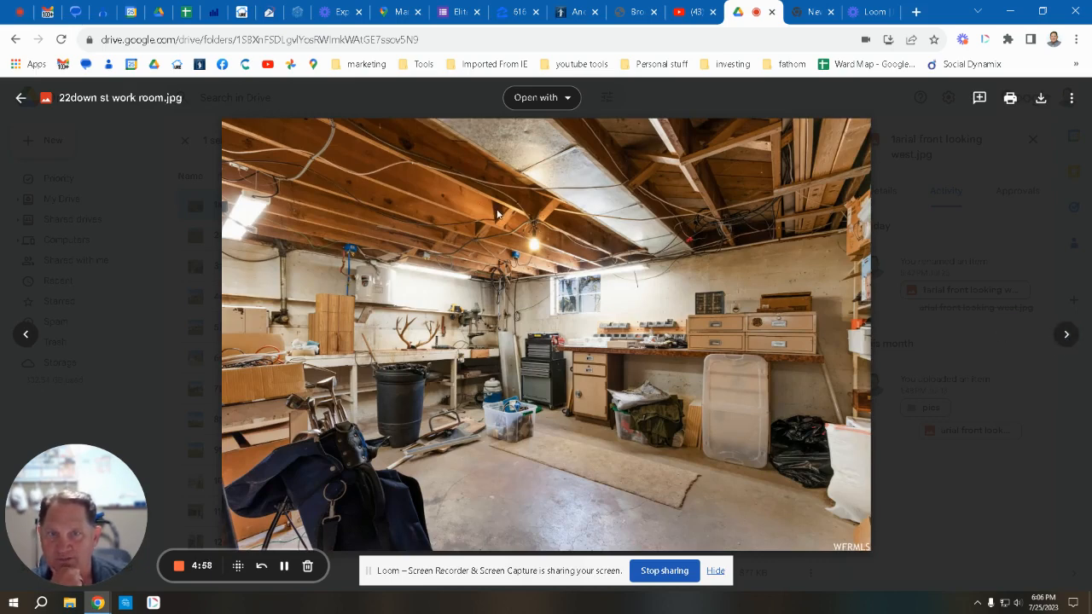
click(1065, 332)
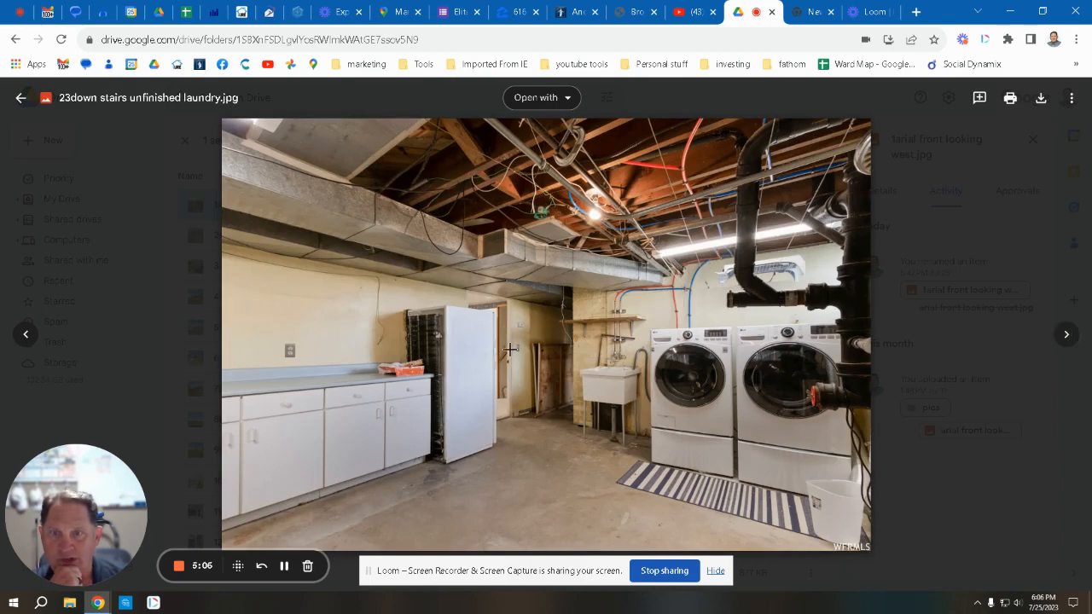
mouse_move(497, 320)
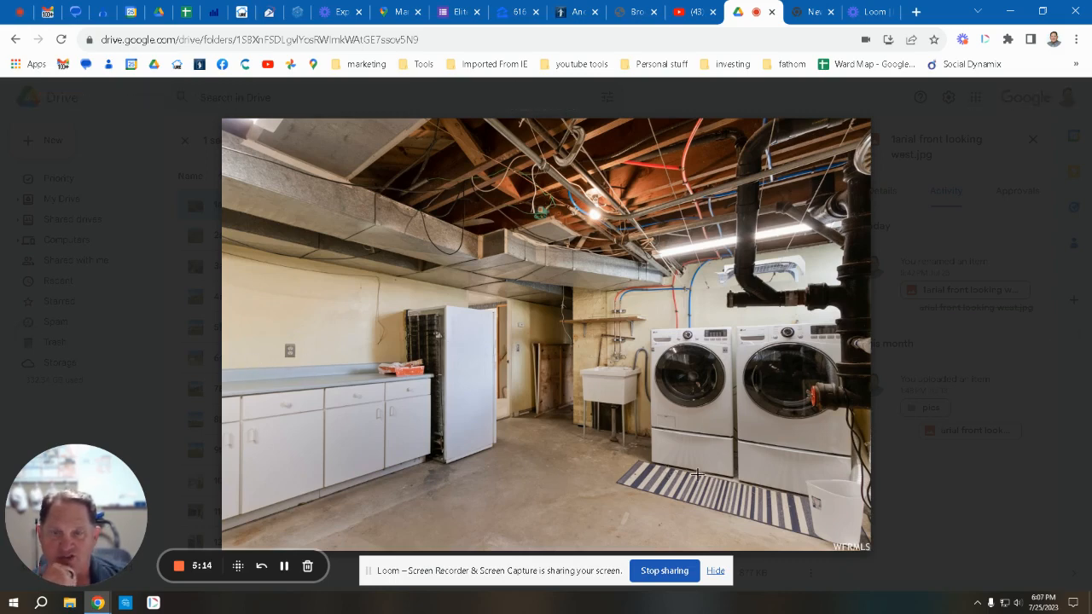
mouse_move(771, 427)
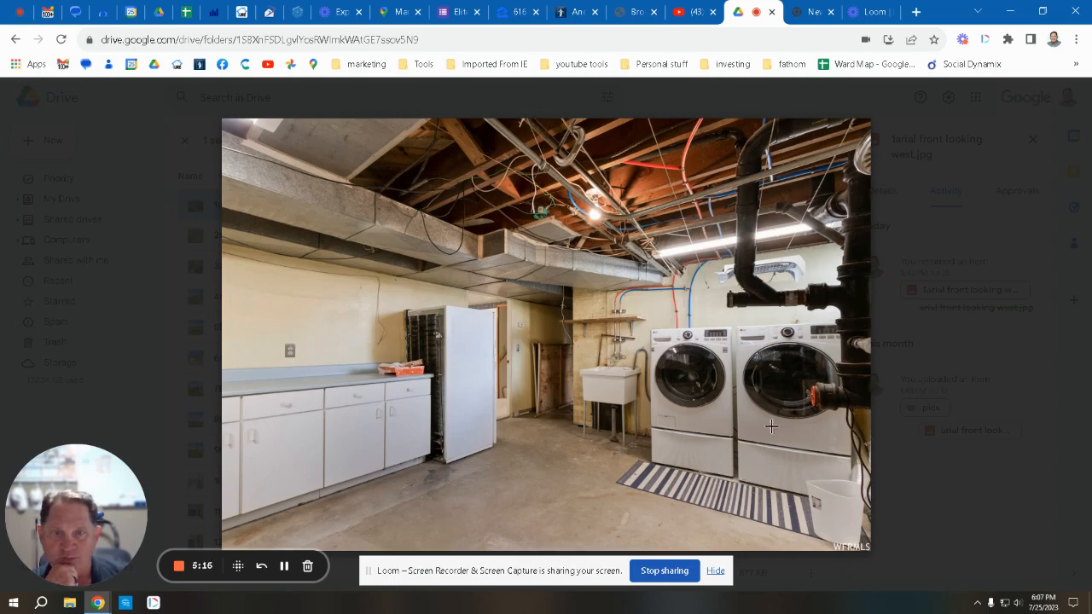
mouse_move(566, 345)
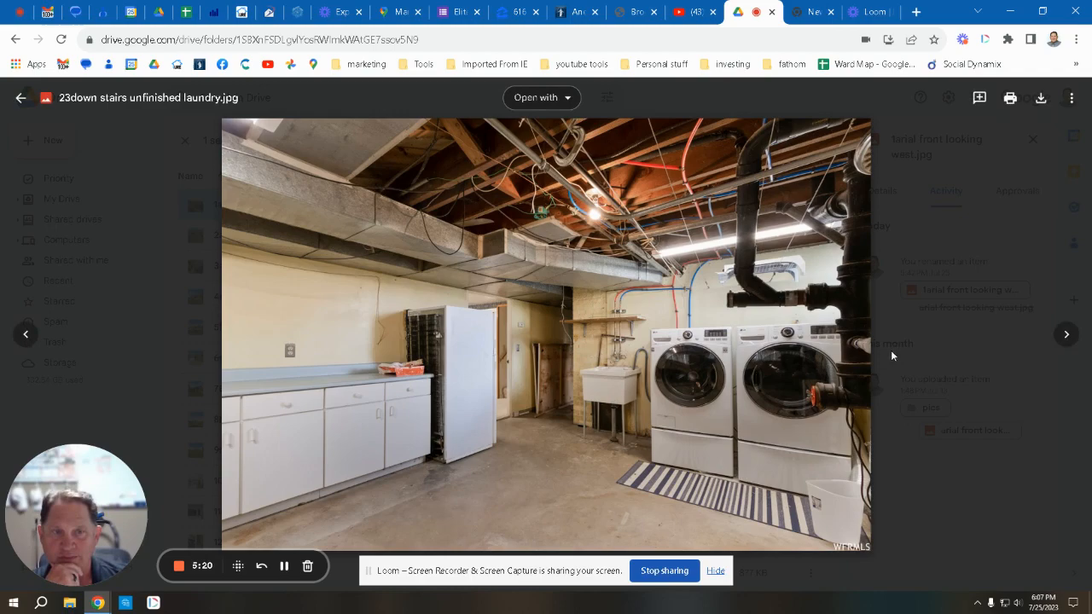
click(1064, 332)
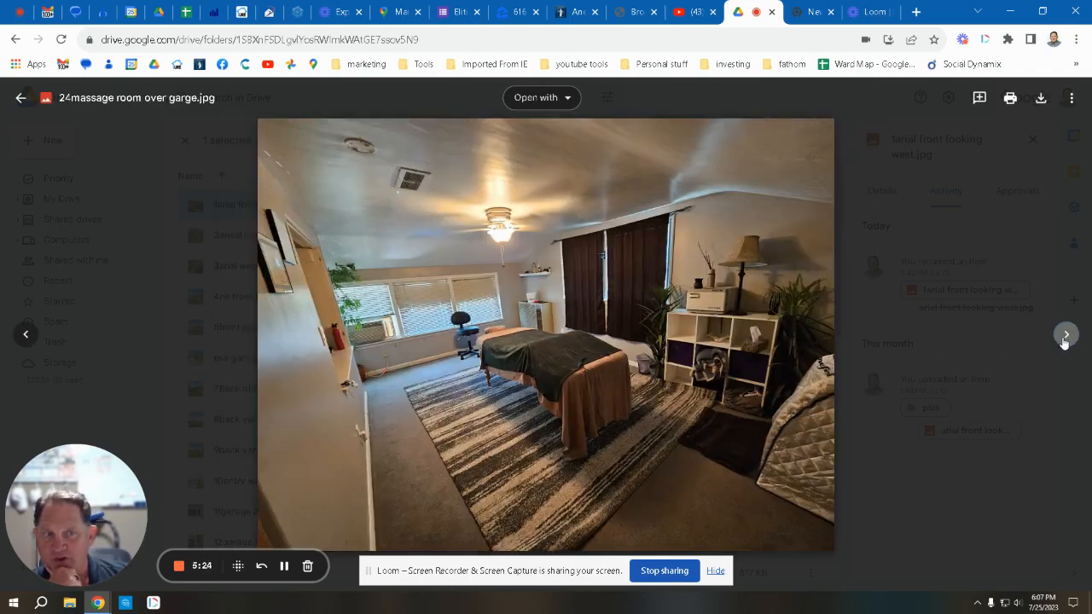
- Advance past two massage room views and the blossoms photo to 28nice front arial.jpg
click(1065, 333)
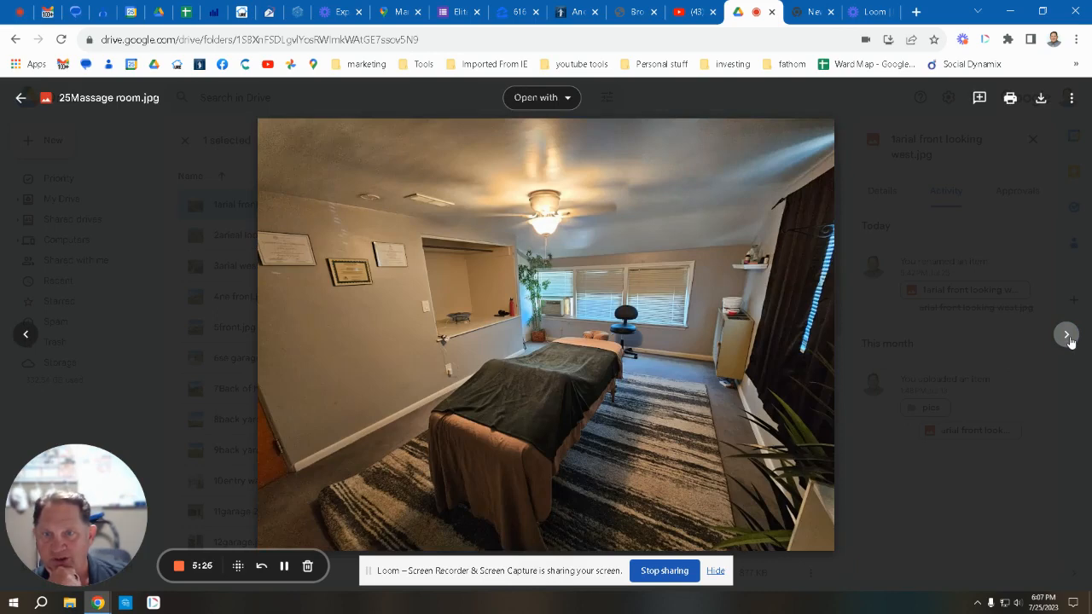
click(1064, 332)
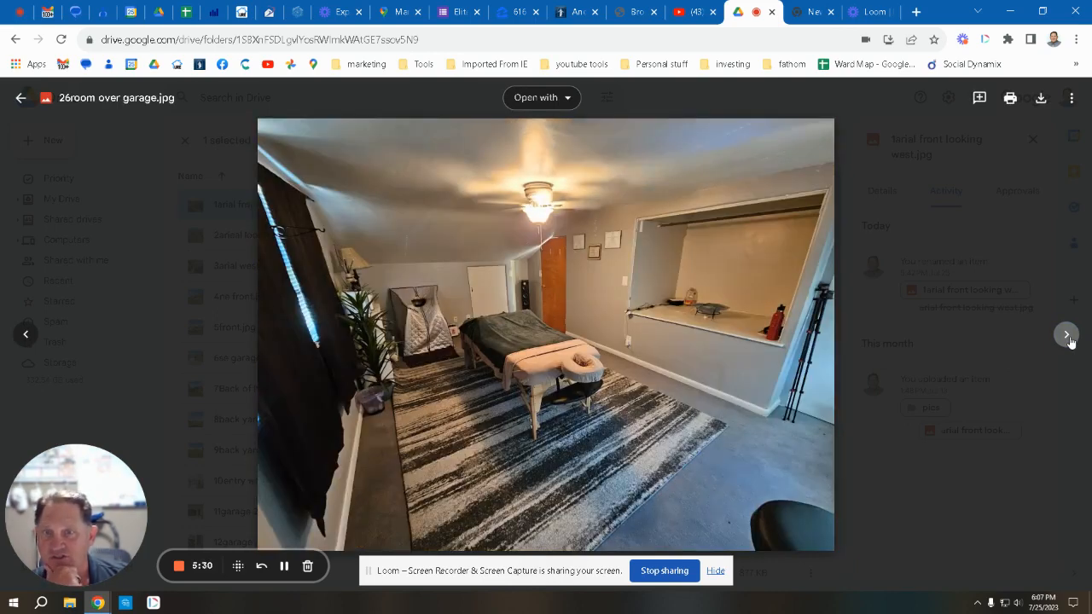
click(1065, 333)
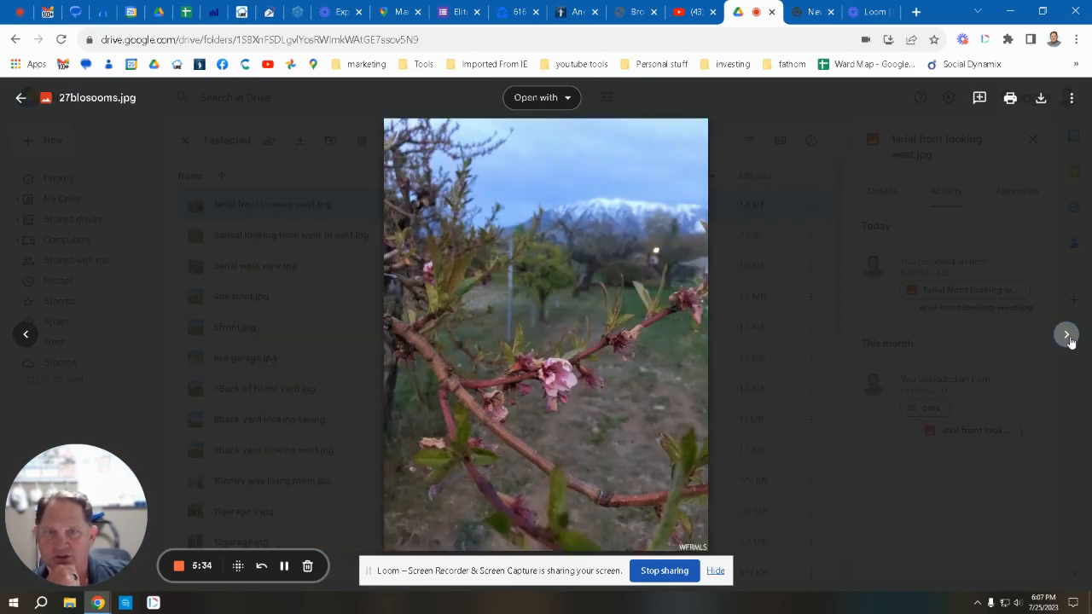
click(1064, 332)
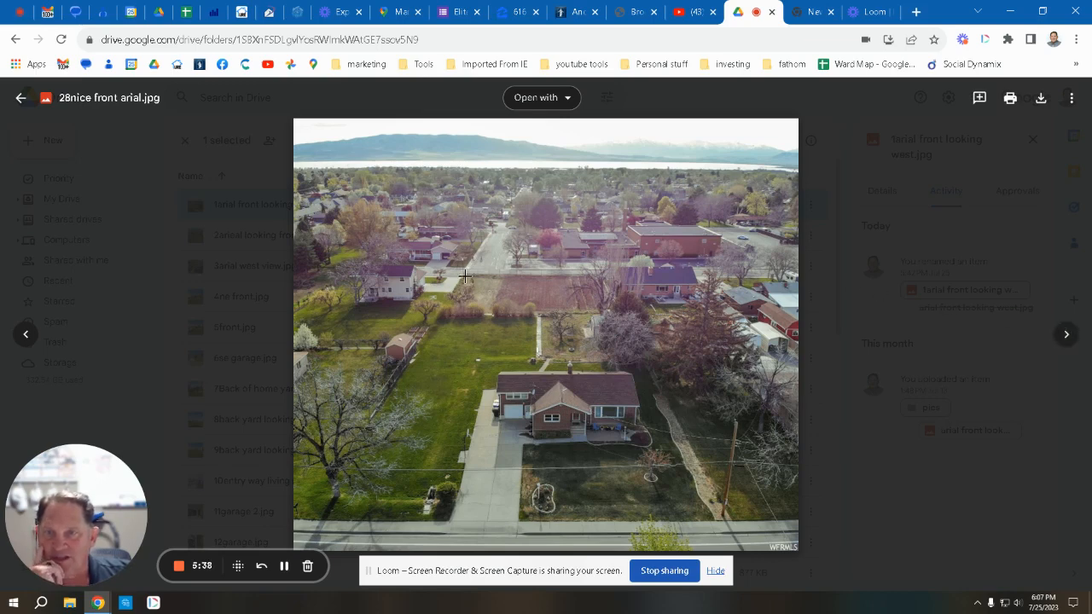
mouse_move(461, 304)
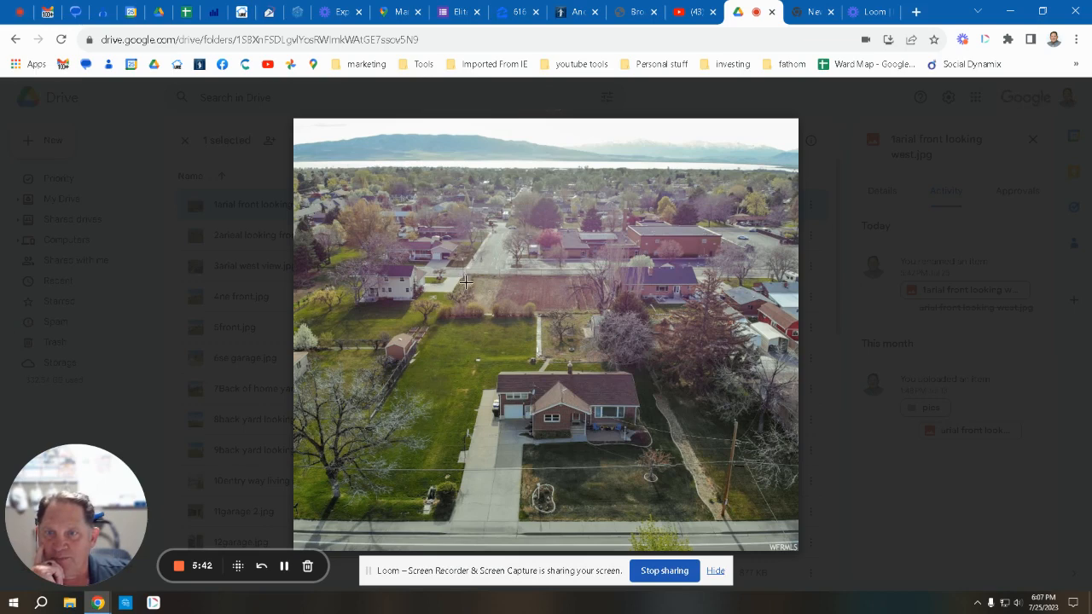
mouse_move(457, 302)
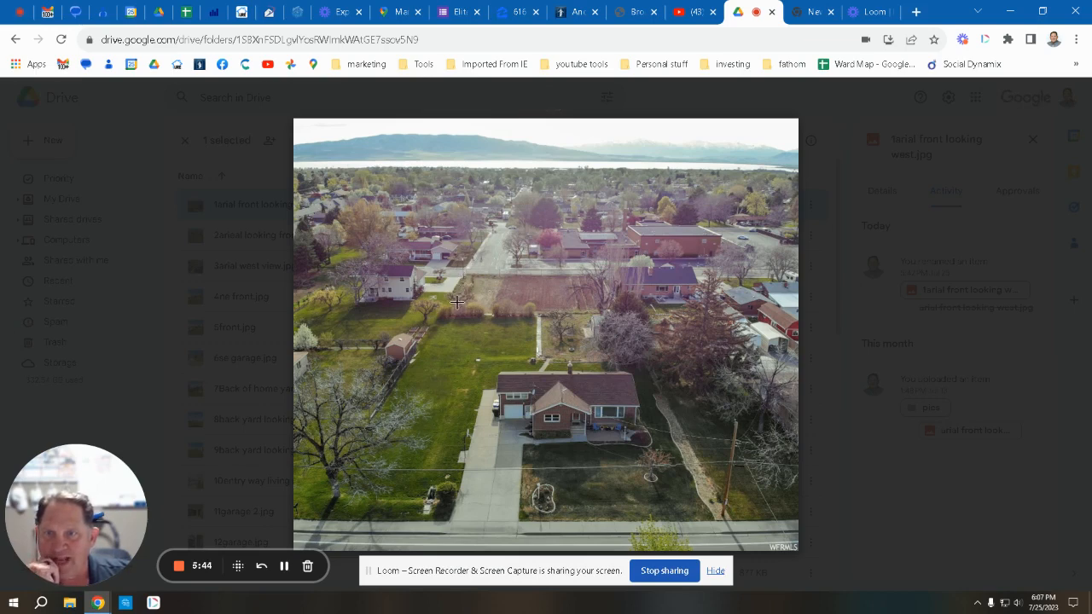
mouse_move(566, 315)
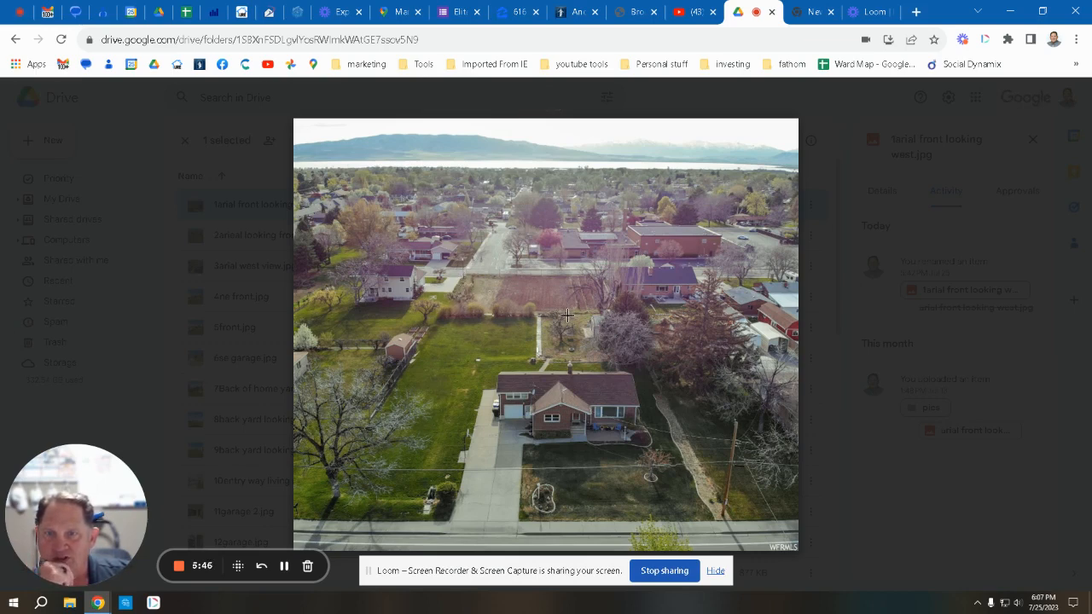
mouse_move(430, 495)
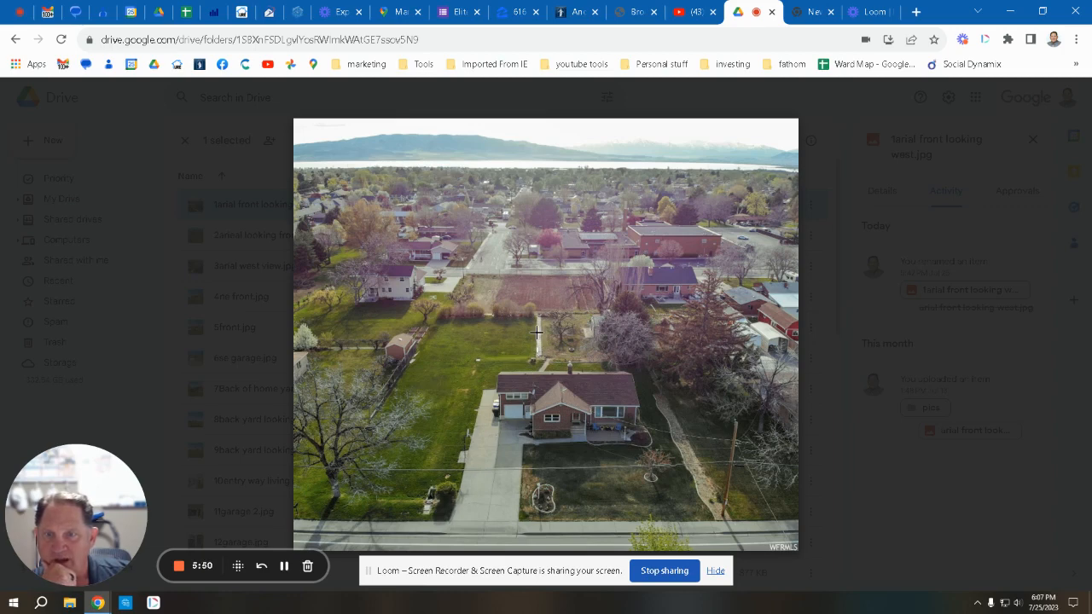
mouse_move(549, 280)
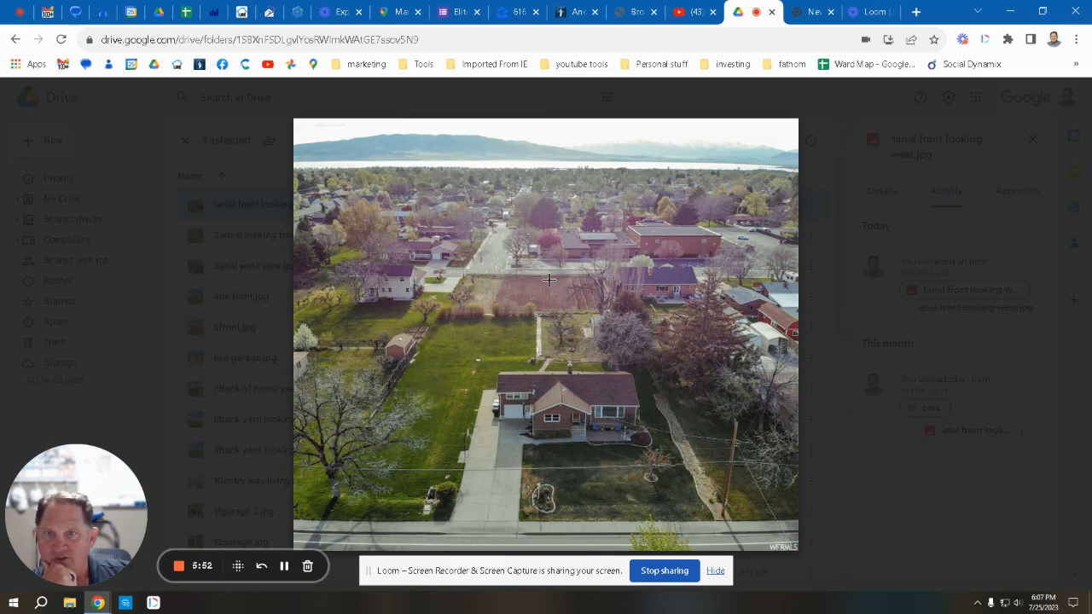
mouse_move(604, 236)
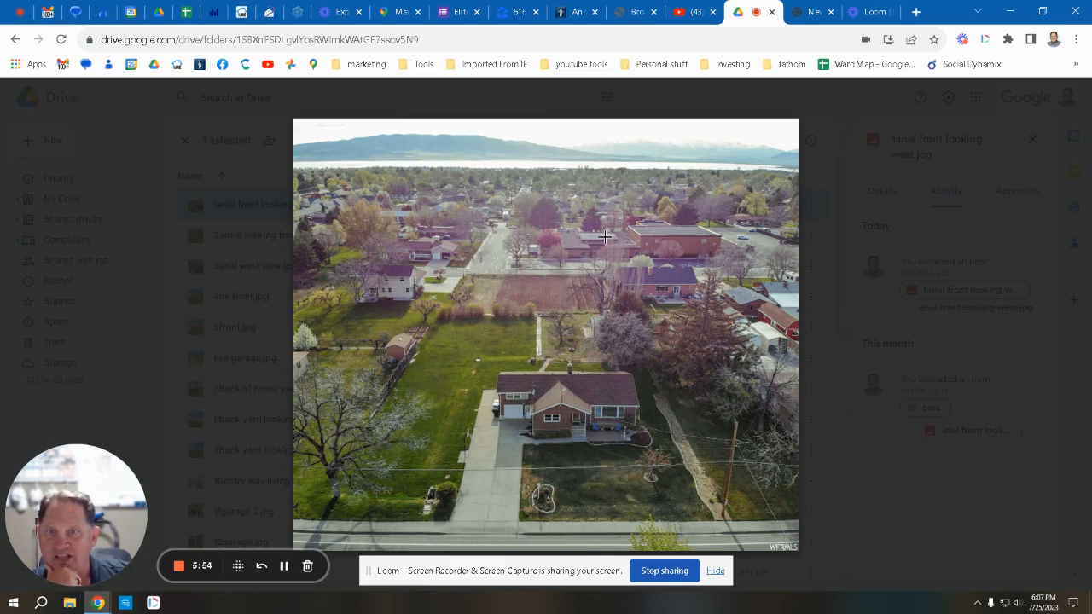
mouse_move(536, 263)
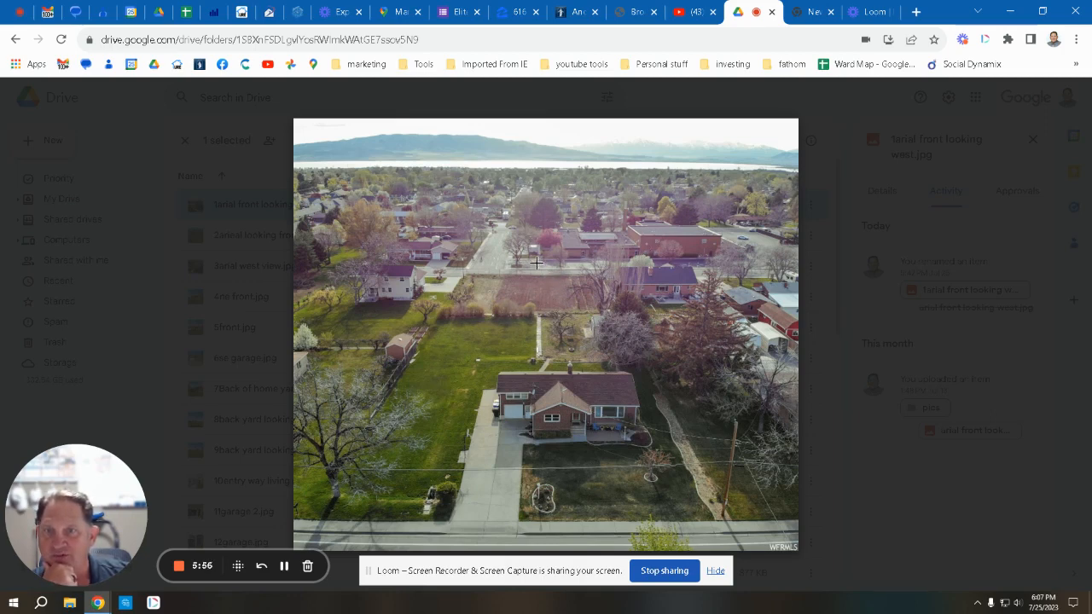
mouse_move(524, 272)
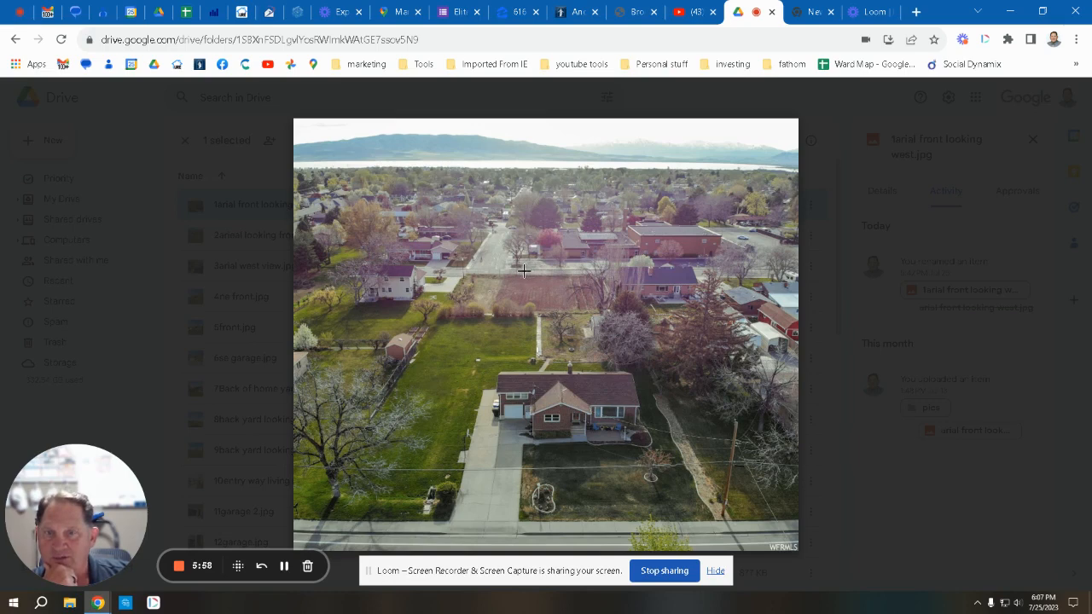
mouse_move(531, 273)
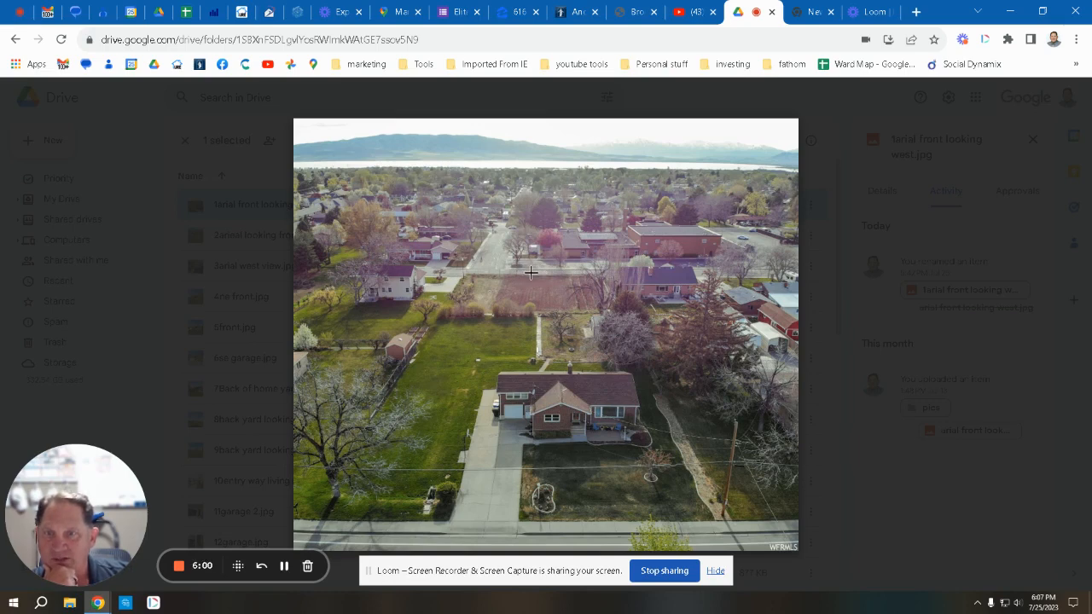
mouse_move(489, 542)
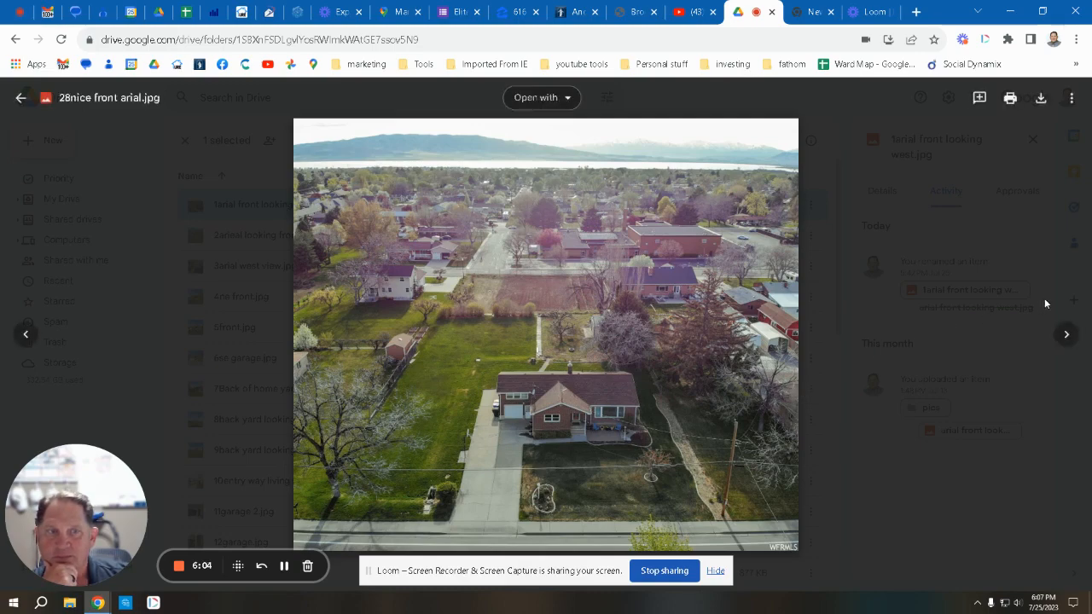
- Advance to 29top down arial.jpg showing the whole lot and dirt field
click(1065, 332)
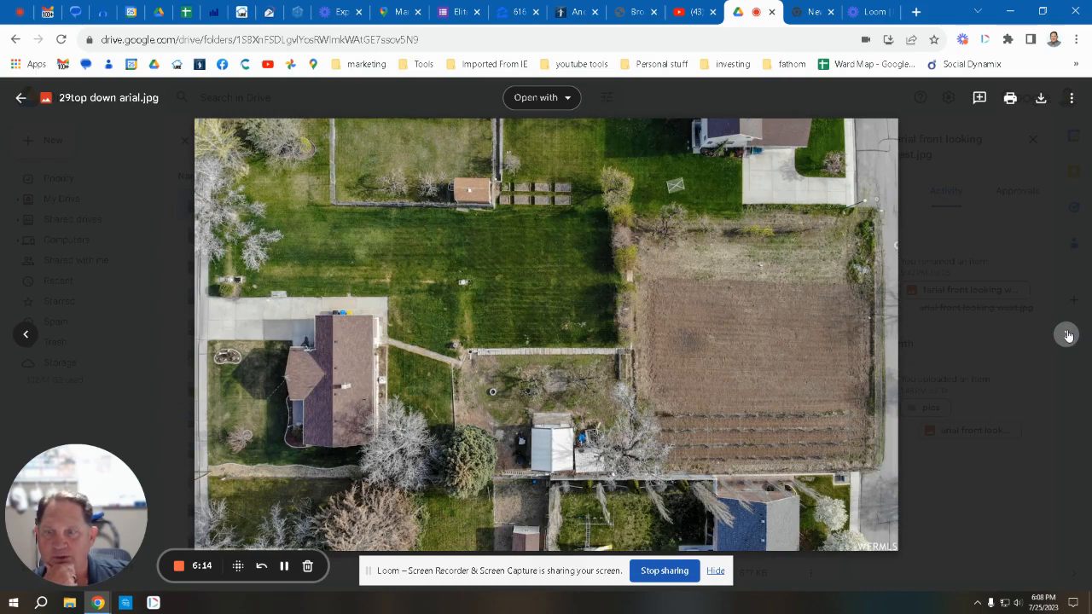
mouse_move(1038, 344)
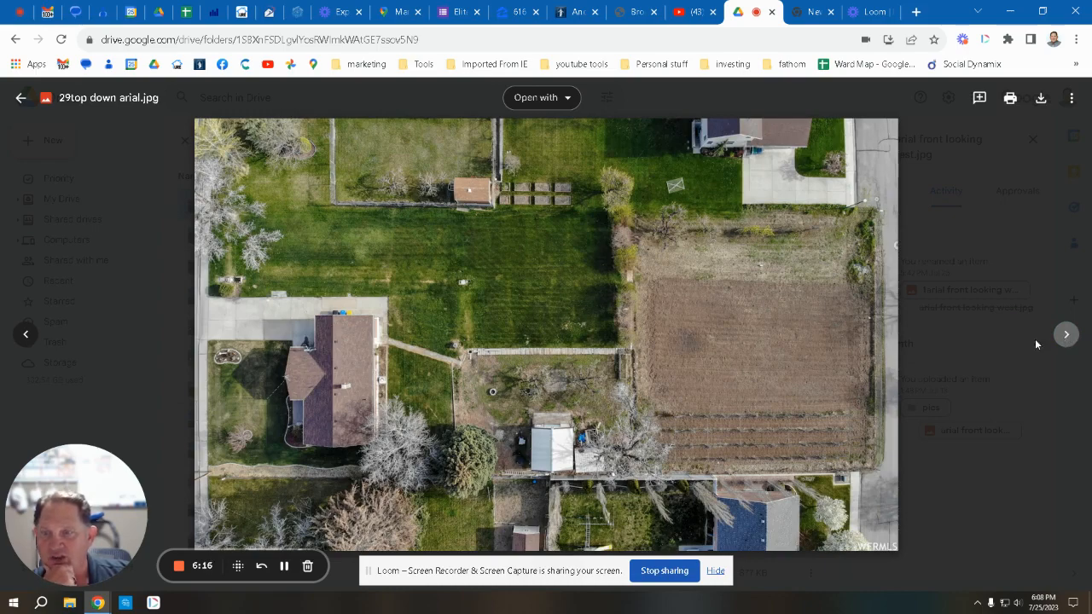
mouse_move(179, 566)
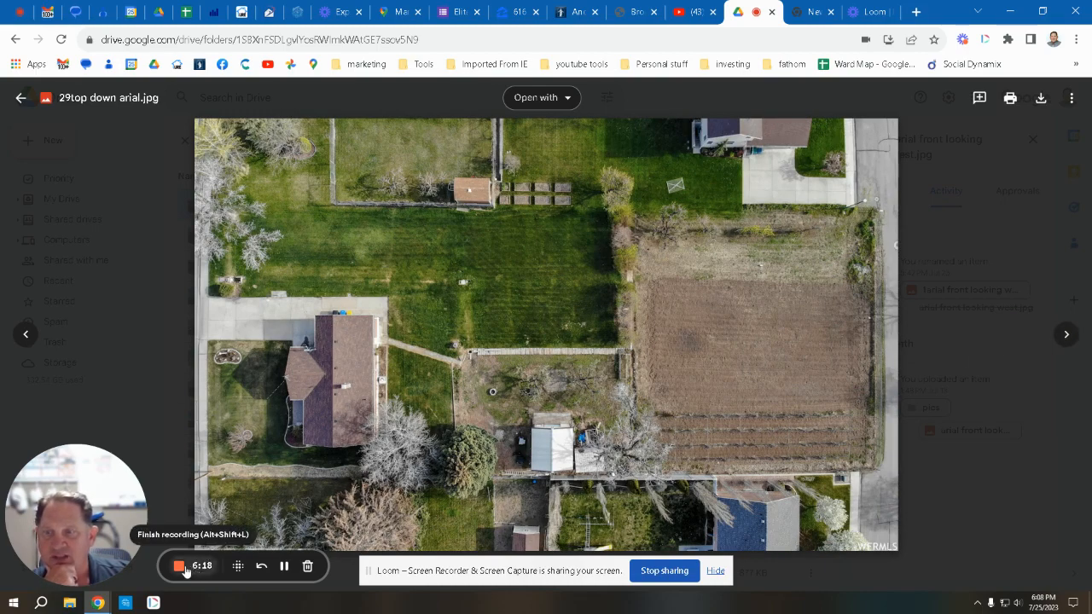